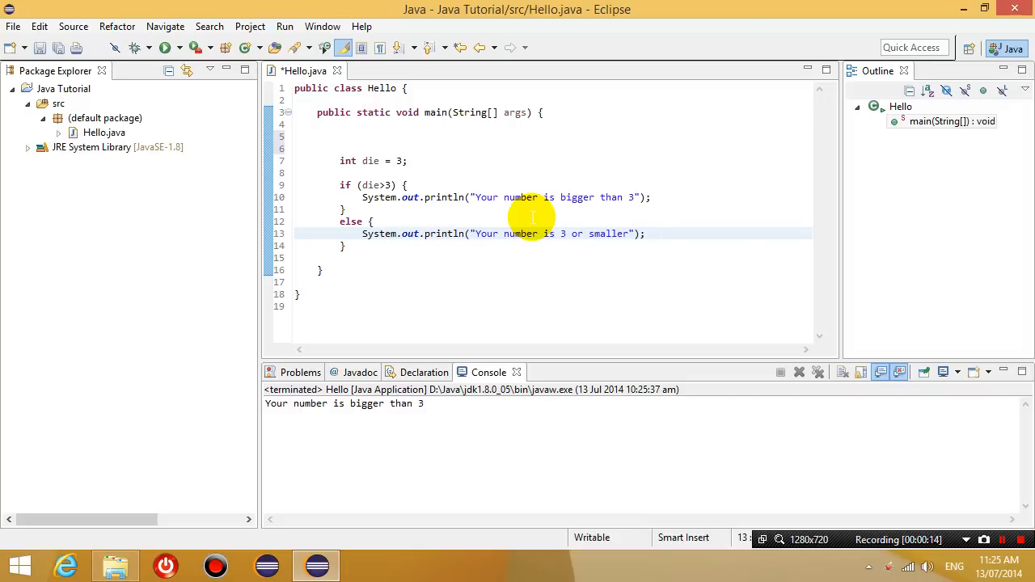
- Add the comment '// This is a program that compares whether a number is bigger than 3' above int die
click(655, 233)
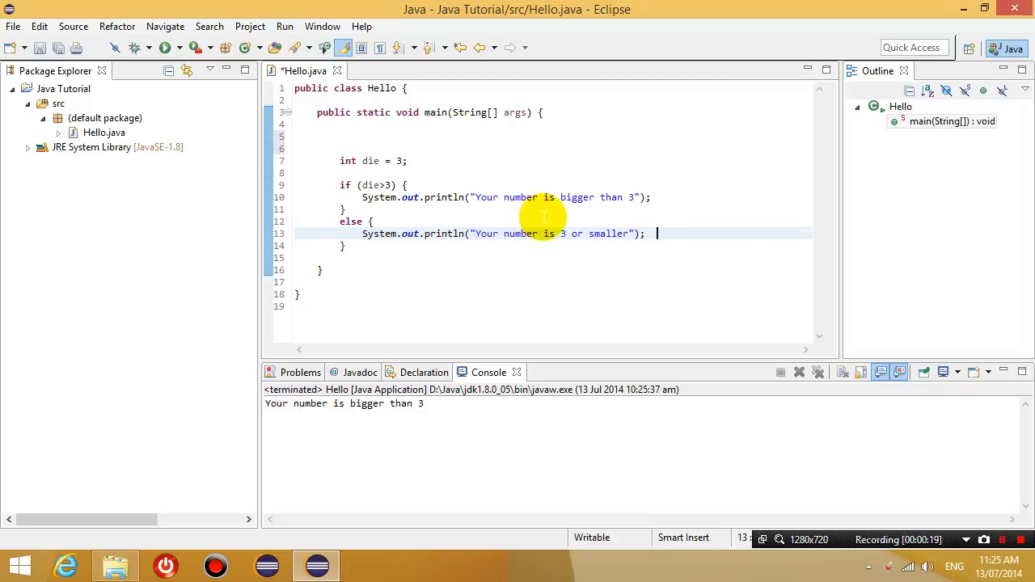
mouse_move(376, 186)
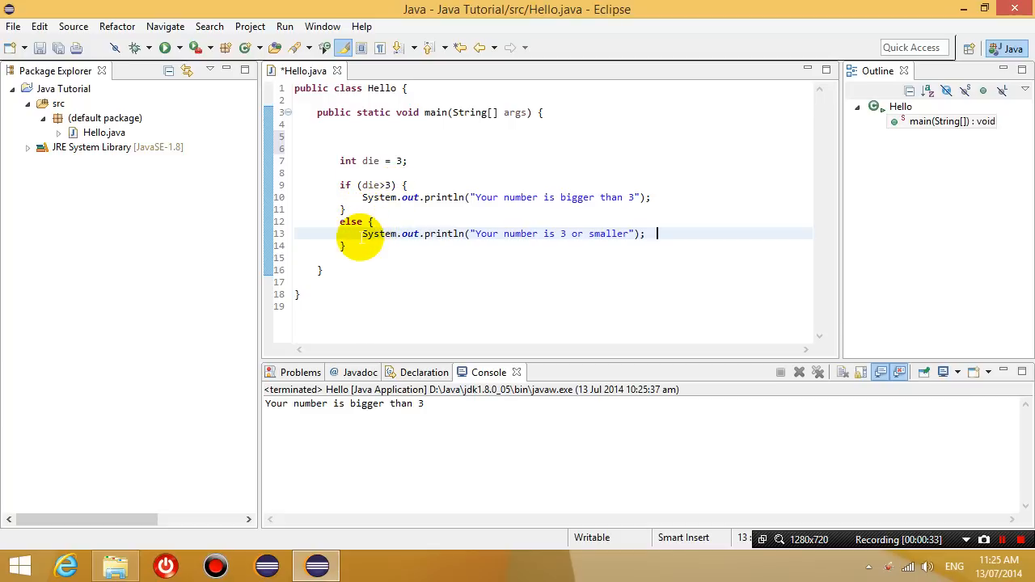
mouse_move(651, 259)
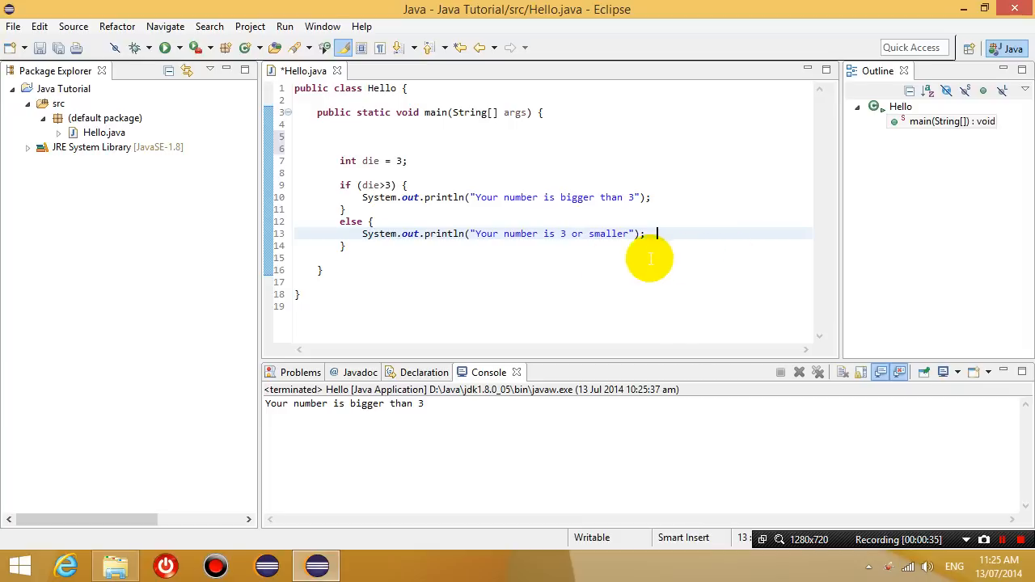
mouse_move(520, 277)
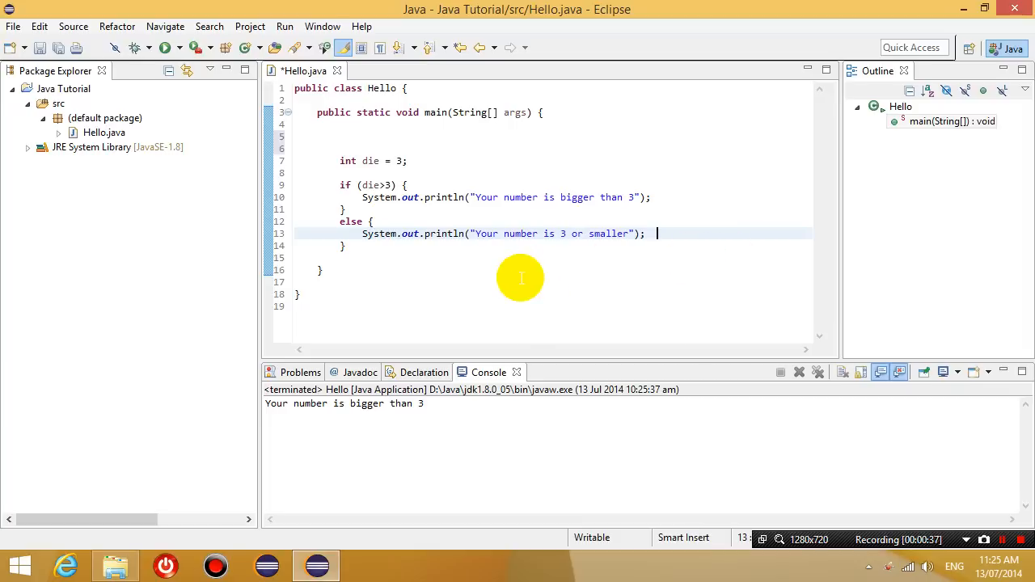
mouse_move(351, 165)
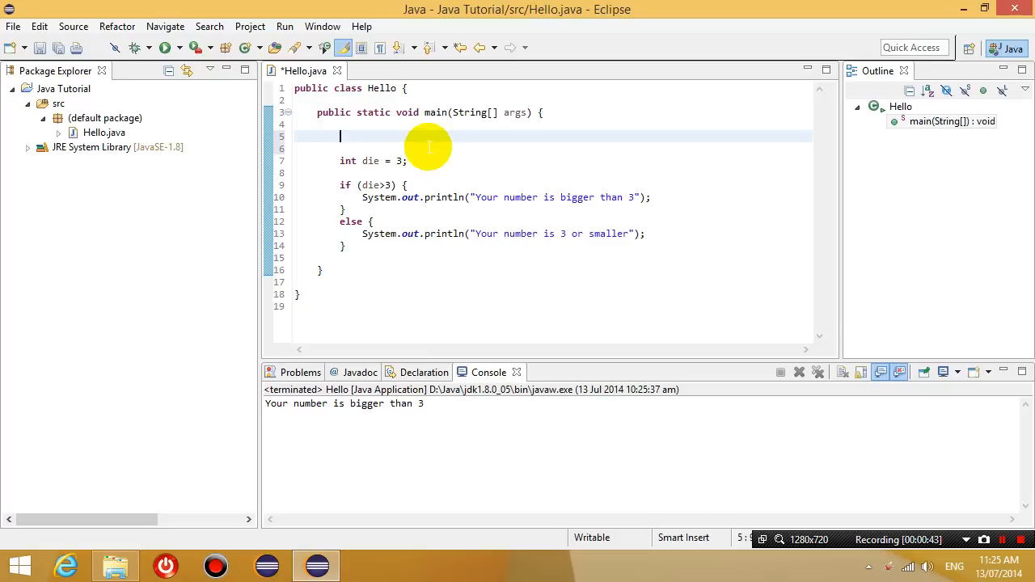
mouse_move(437, 155)
text(This is a program that)
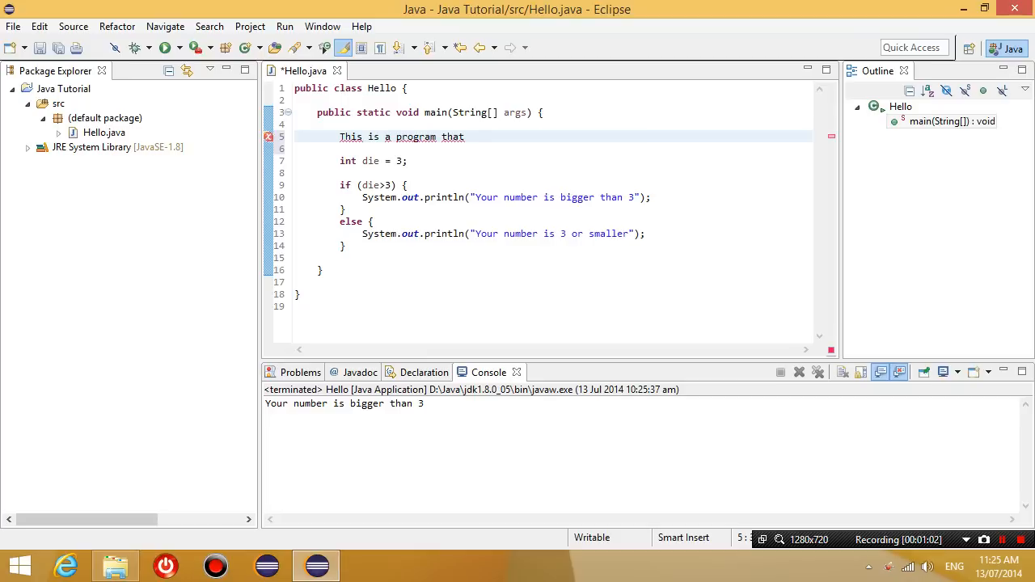
text(compares)
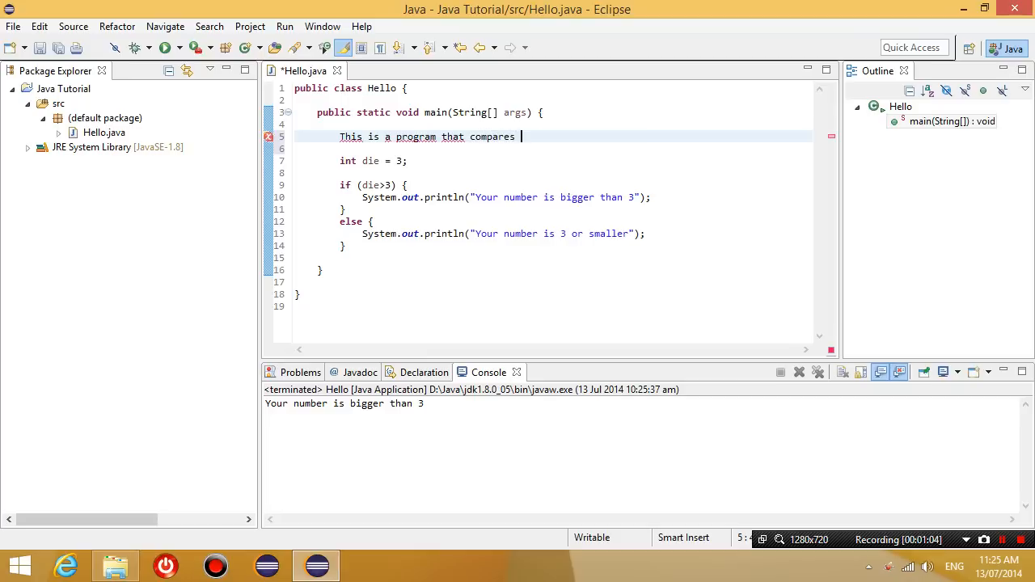
text(e)
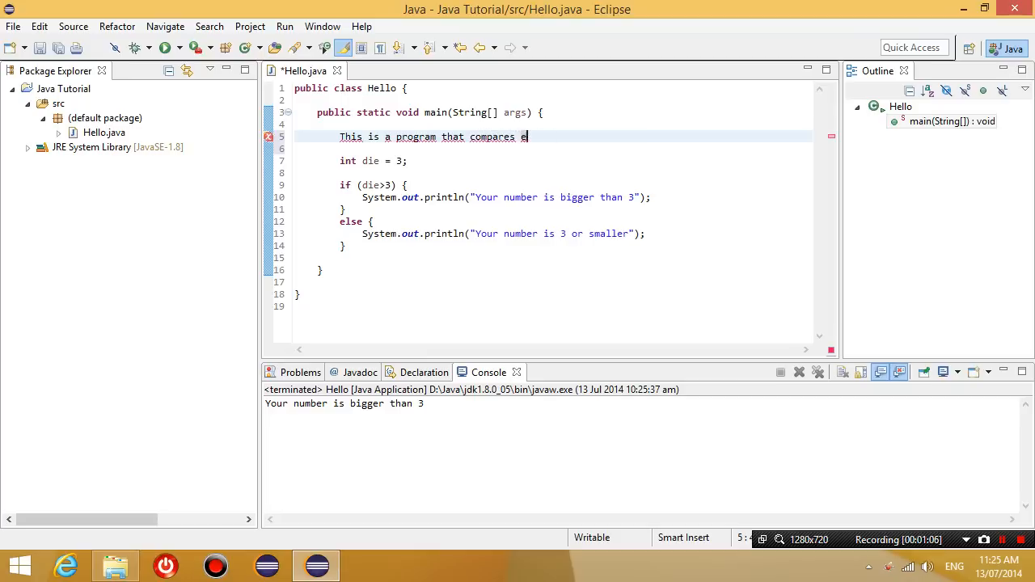
text(whether a number is)
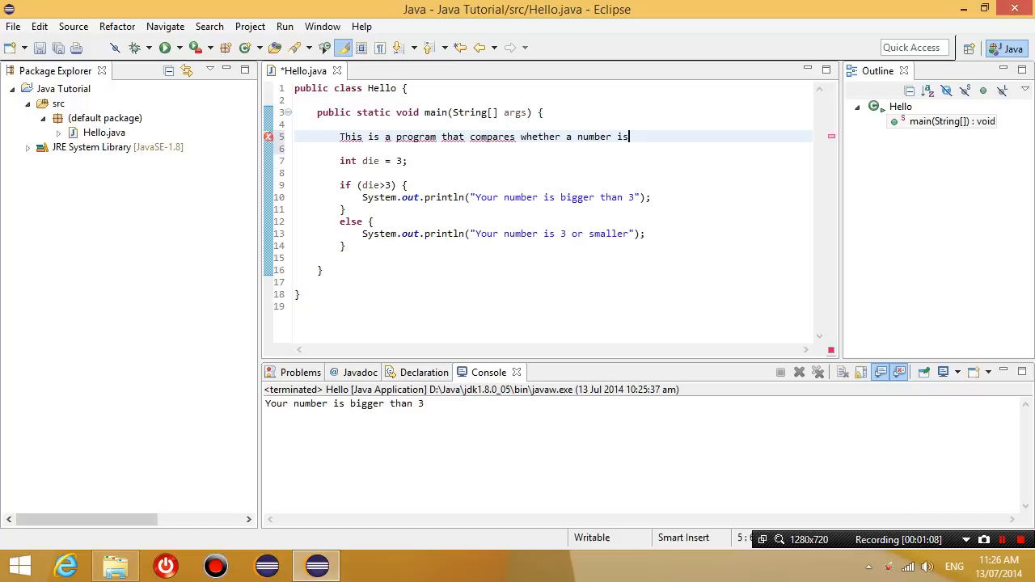
text(bigger than 3.)
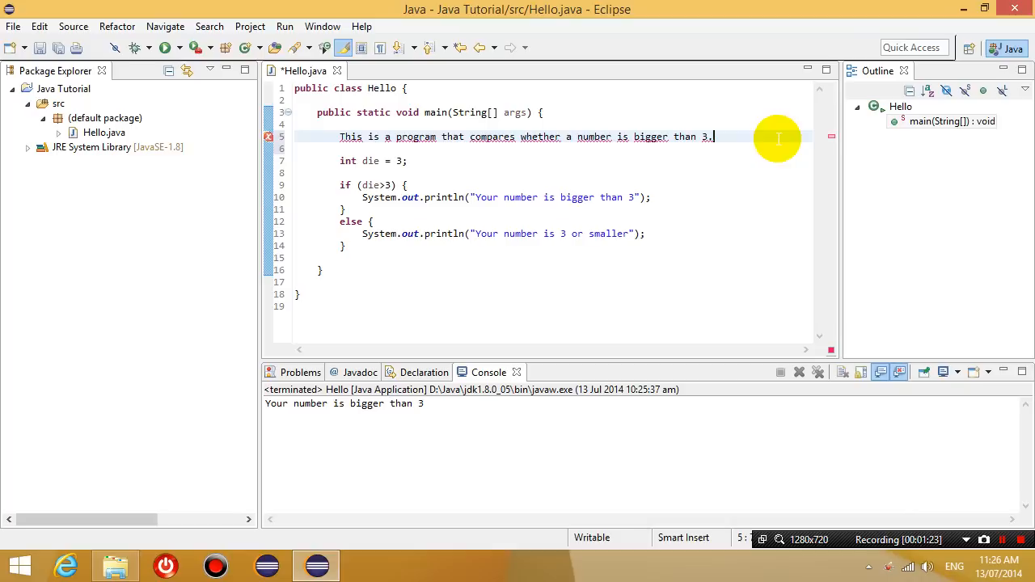
drag(714, 136, 340, 136)
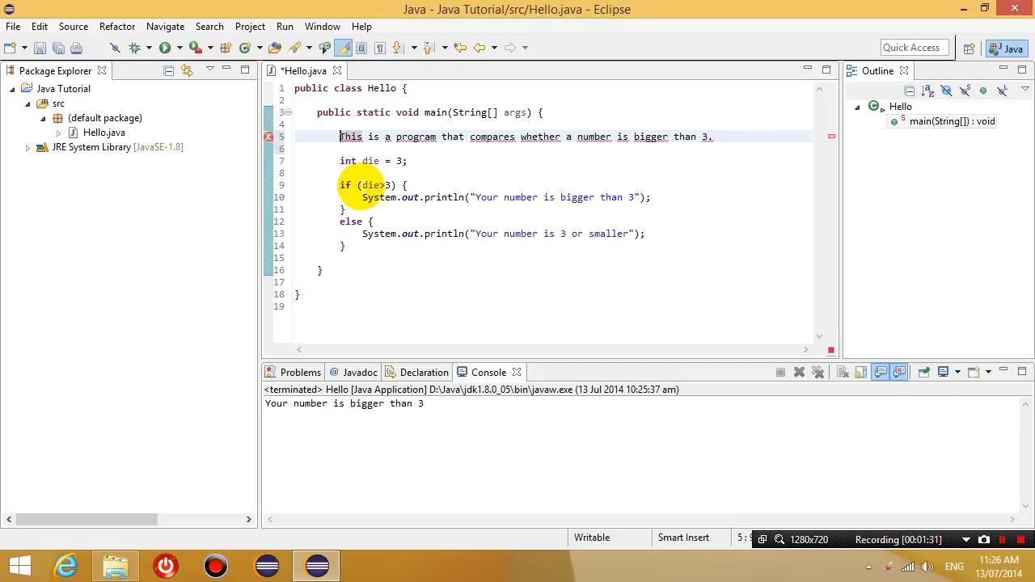
text(//)
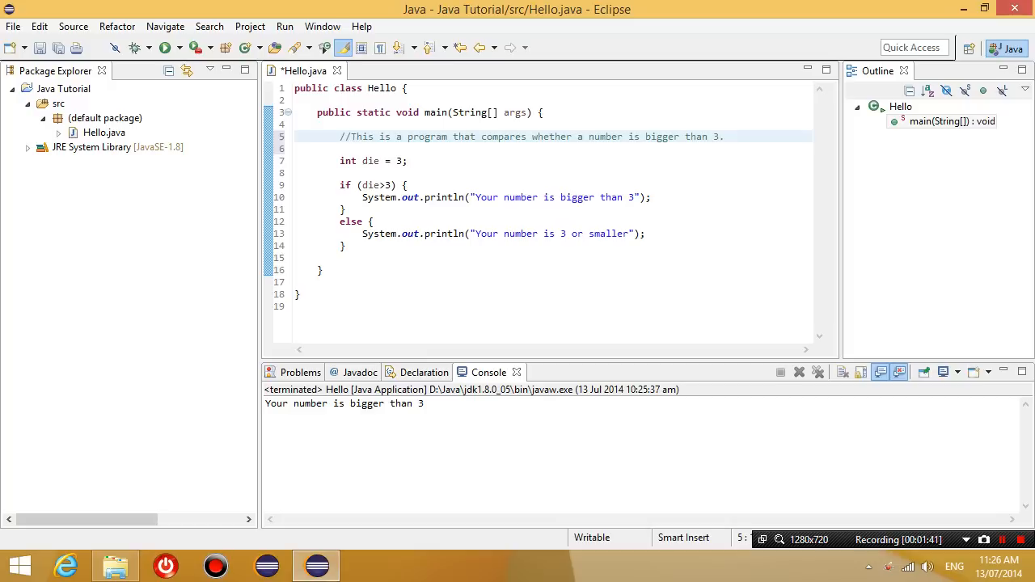
- Wrap the explanation line and the if/else die comparison in one /* ... */ block comment
click(345, 136)
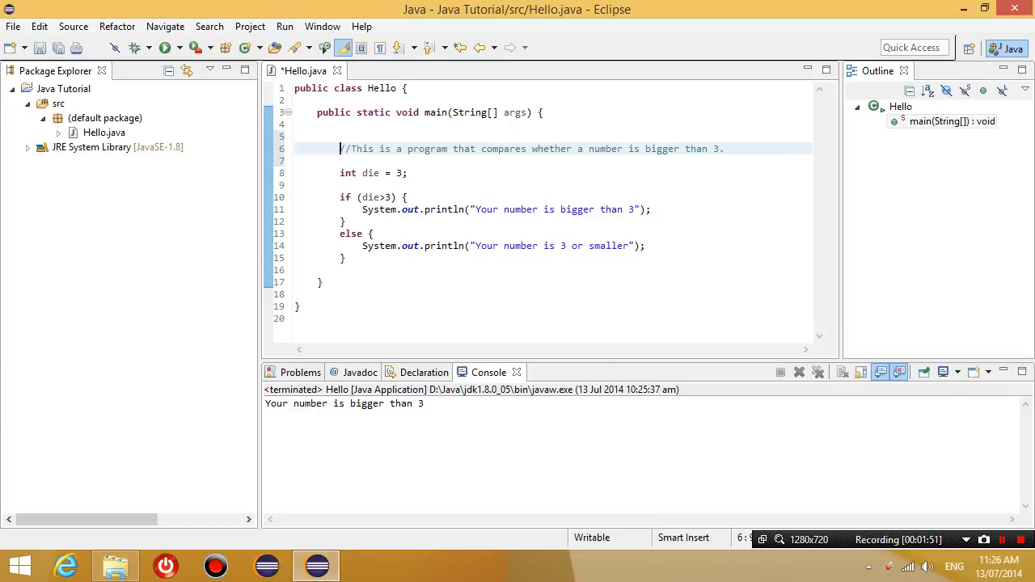
drag(341, 148, 340, 220)
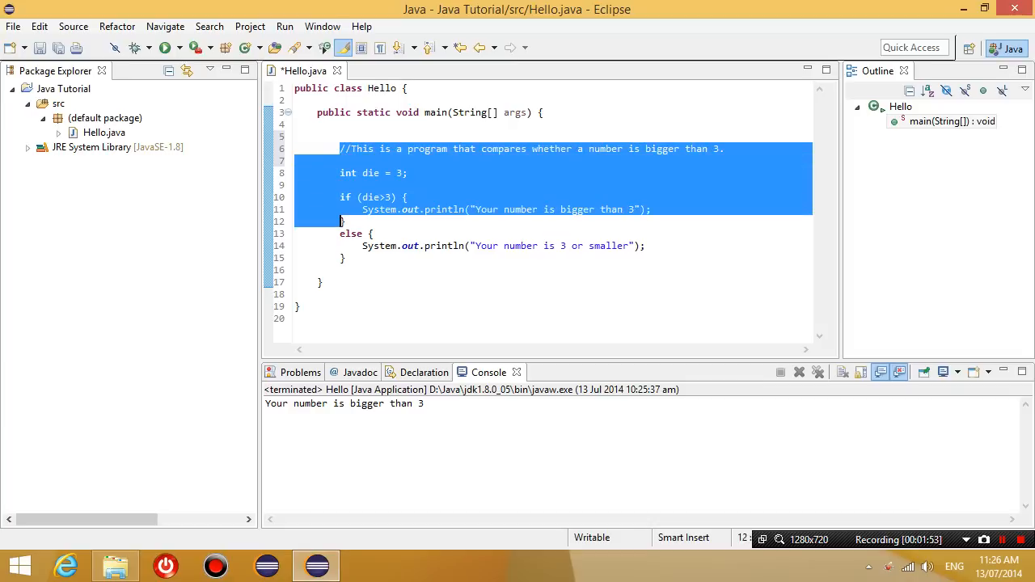
click(340, 258)
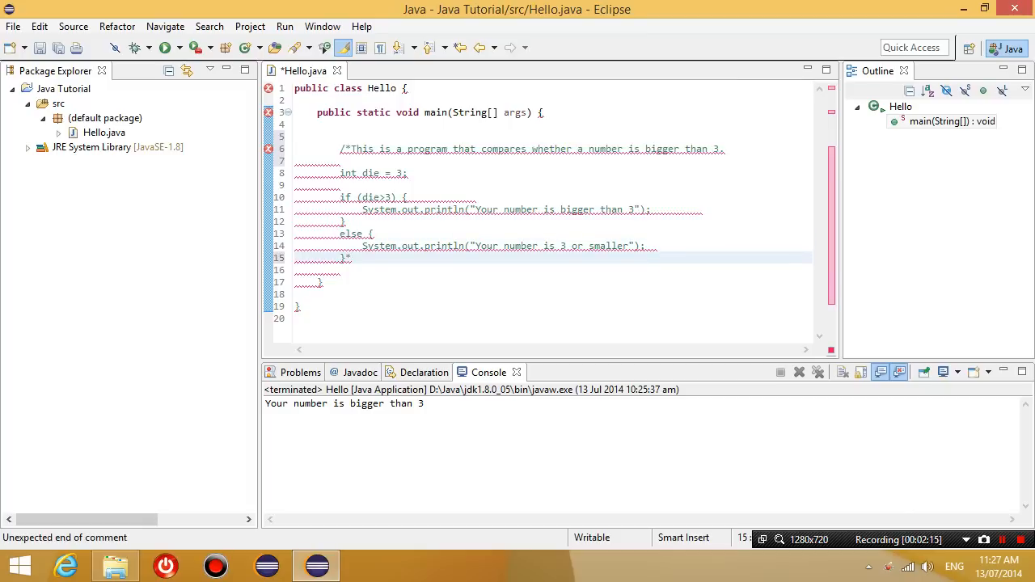
text(/)
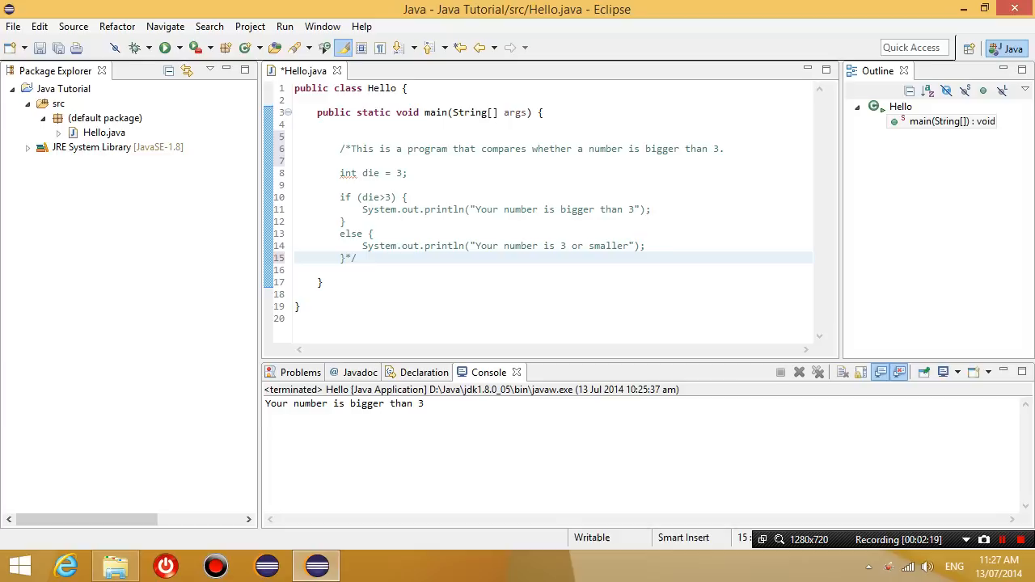
drag(341, 221, 355, 258)
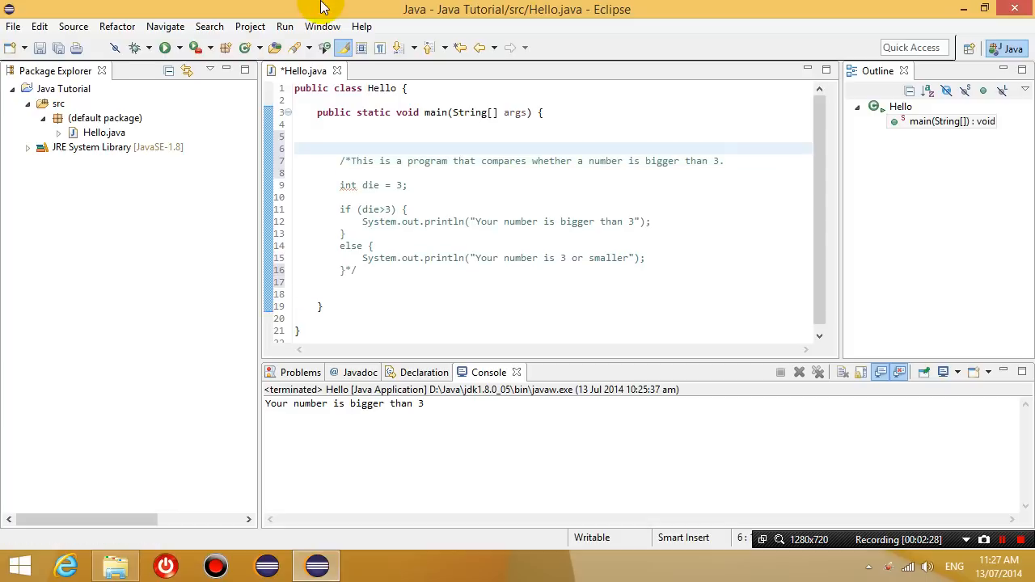
- Save and launch Hello.java, leaving the console empty after the run
click(167, 47)
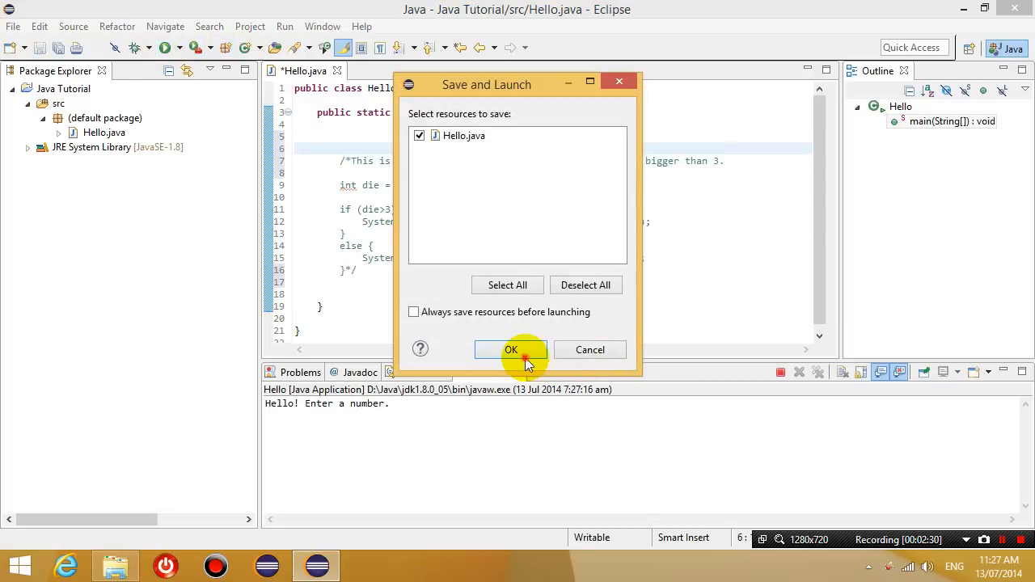
click(511, 350)
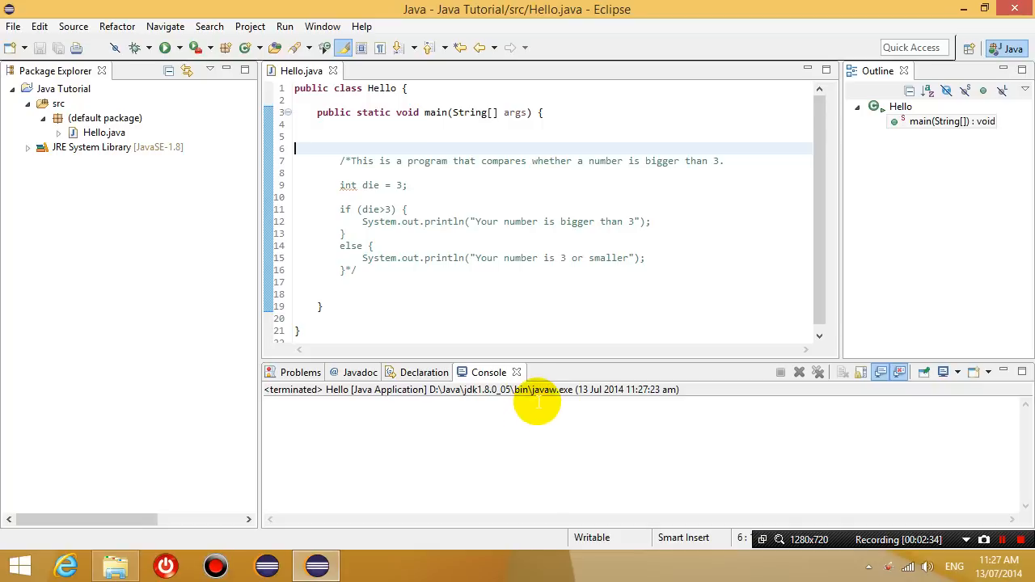
mouse_move(520, 405)
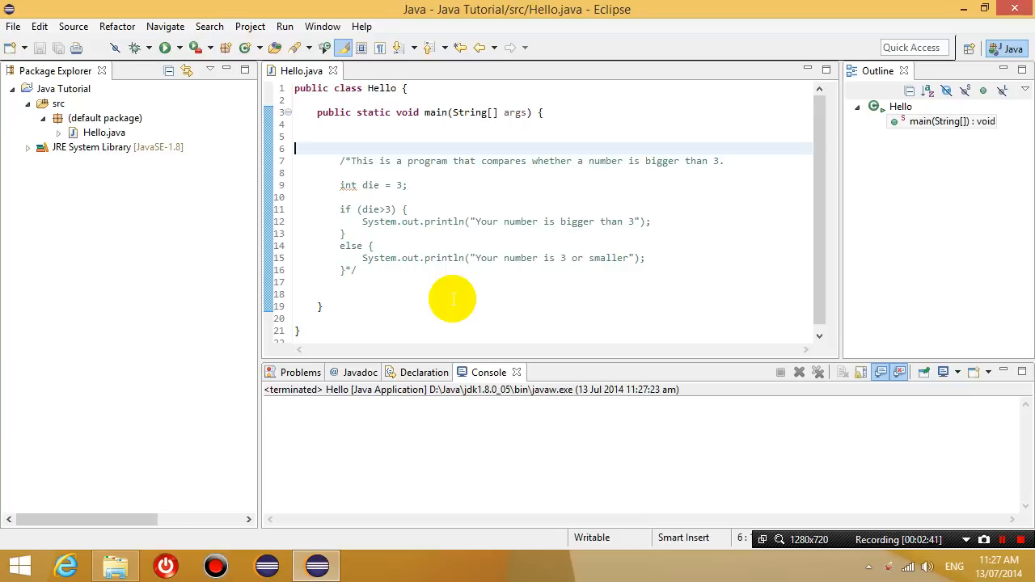
mouse_move(481, 304)
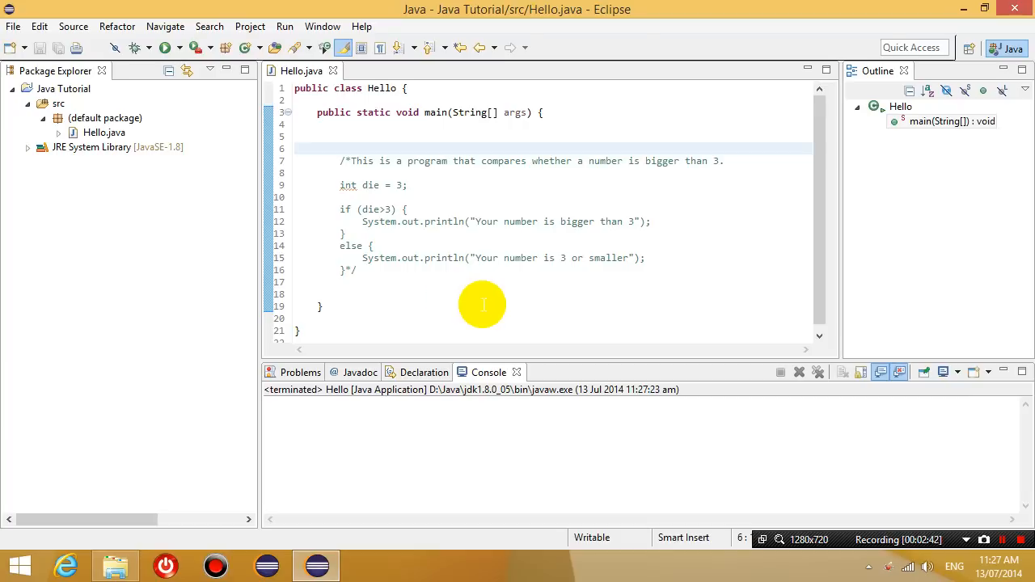
- Declare double number = 3.56 at the start of main
text(double)
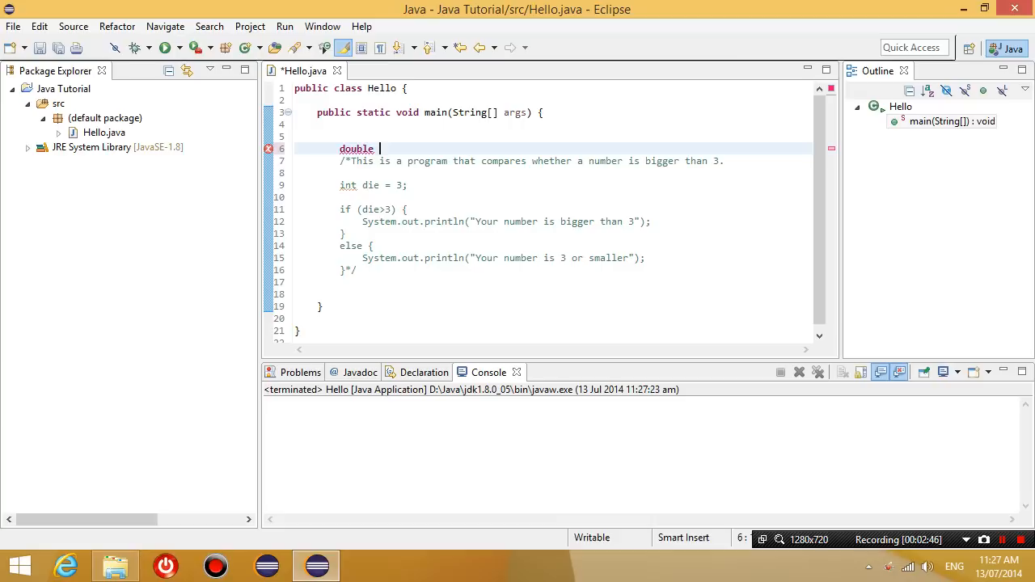
text(numb)
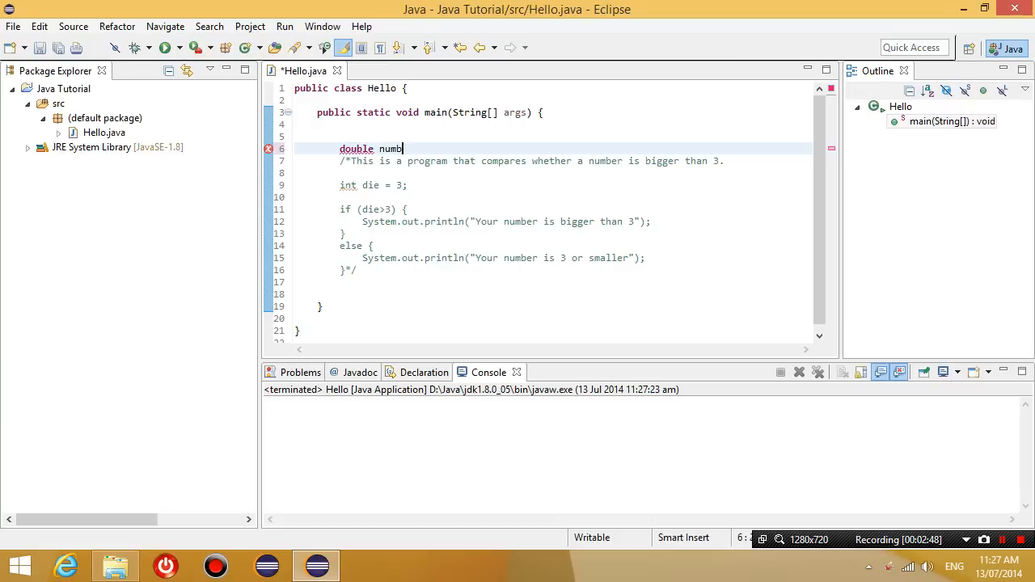
text(er)
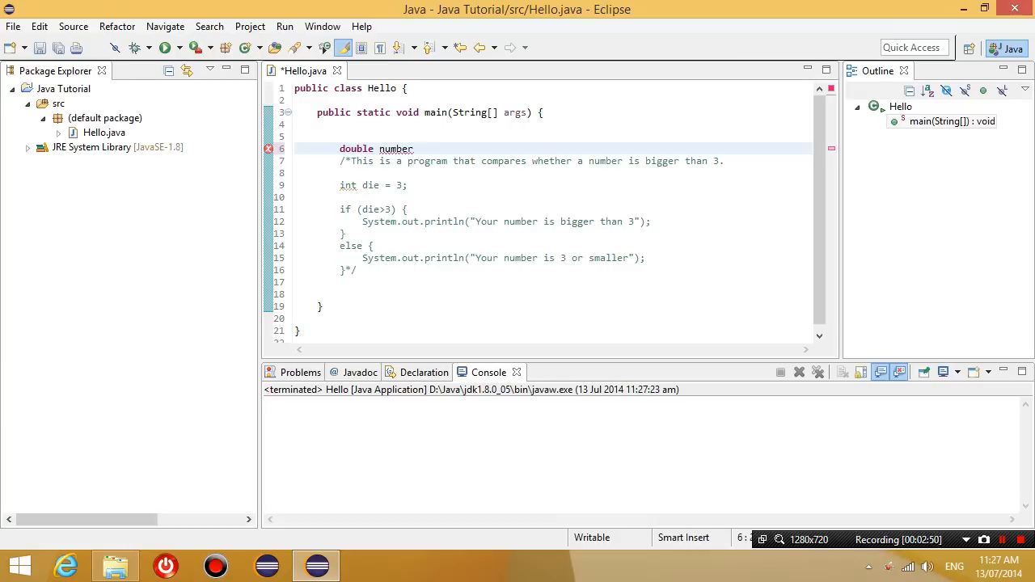
text(=)
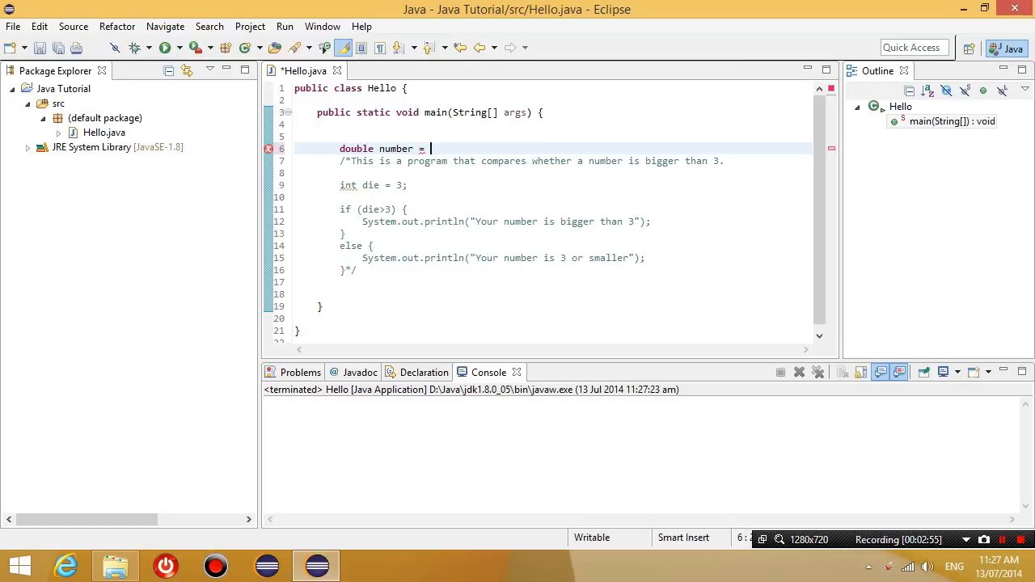
text(3.56;)
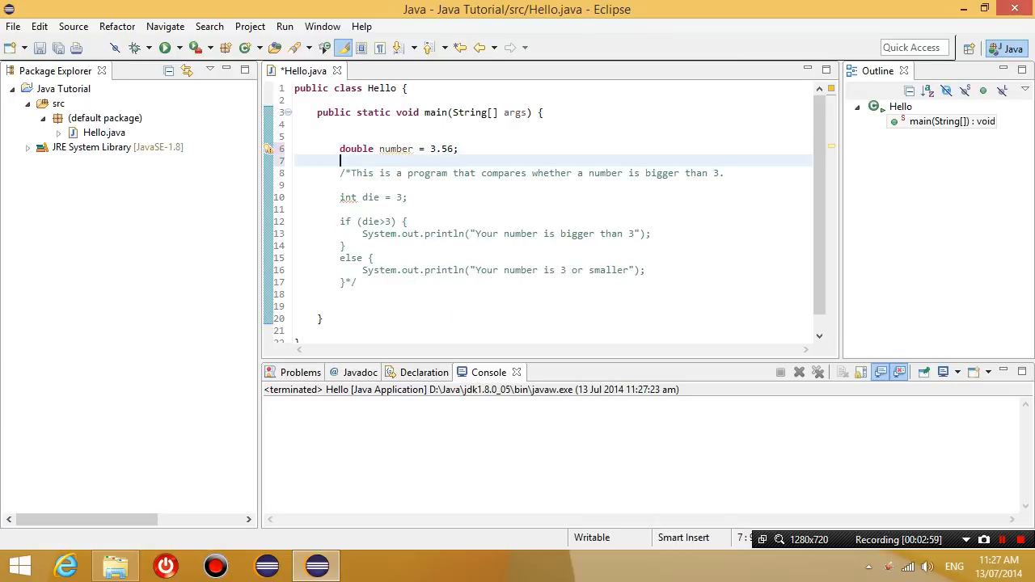
- Add System.out.println(number); below the declaration
click(342, 197)
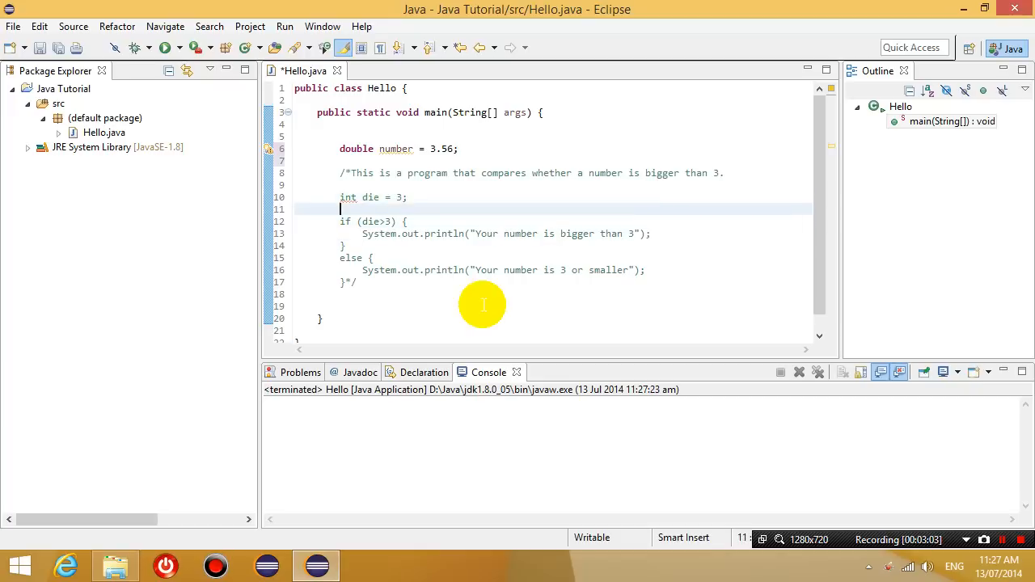
text(System.out.println("Your number is bigger than 3");)
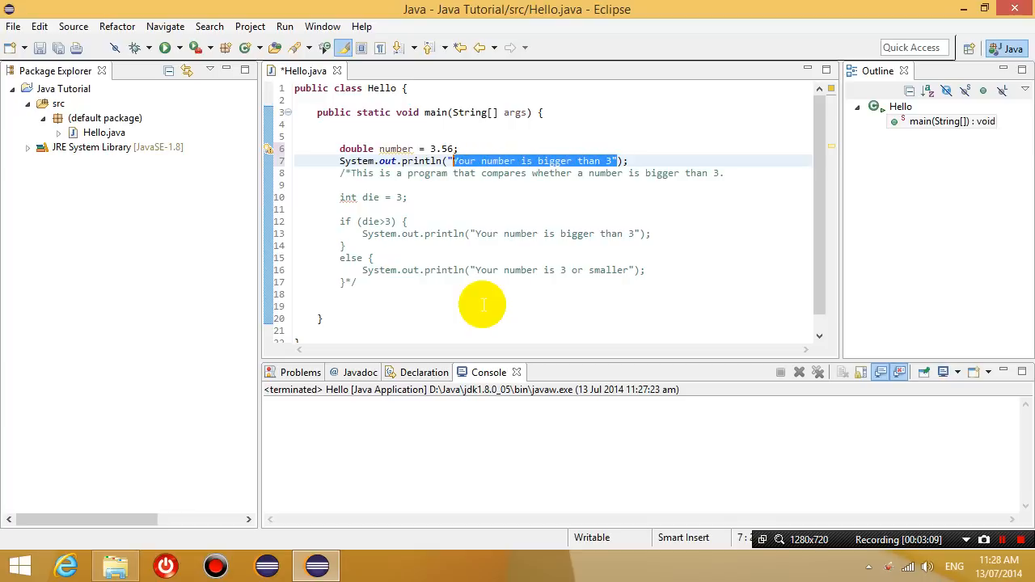
text(nu)
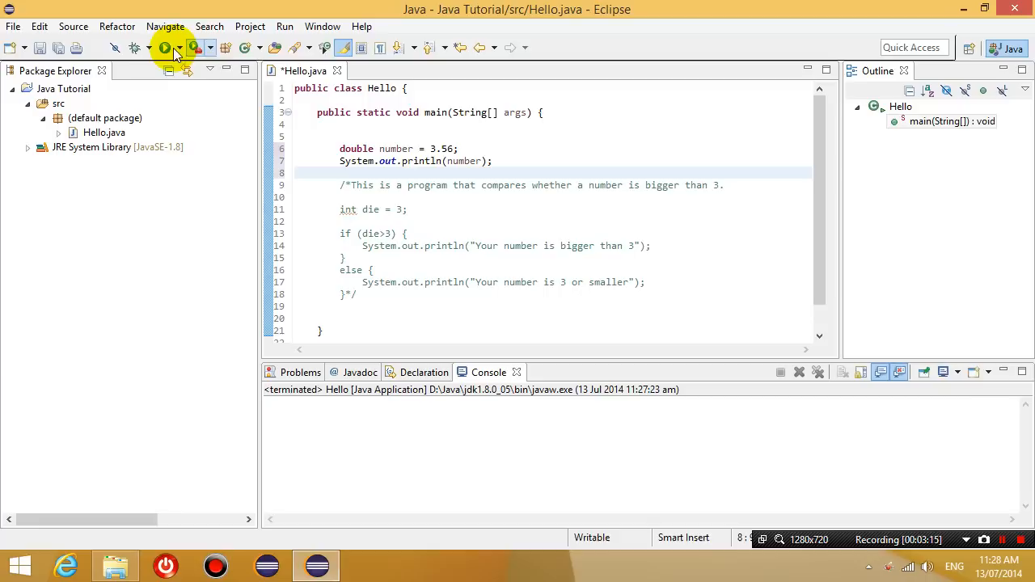
- Run Hello.java so the console prints 3.56, and select double on line 6
click(164, 47)
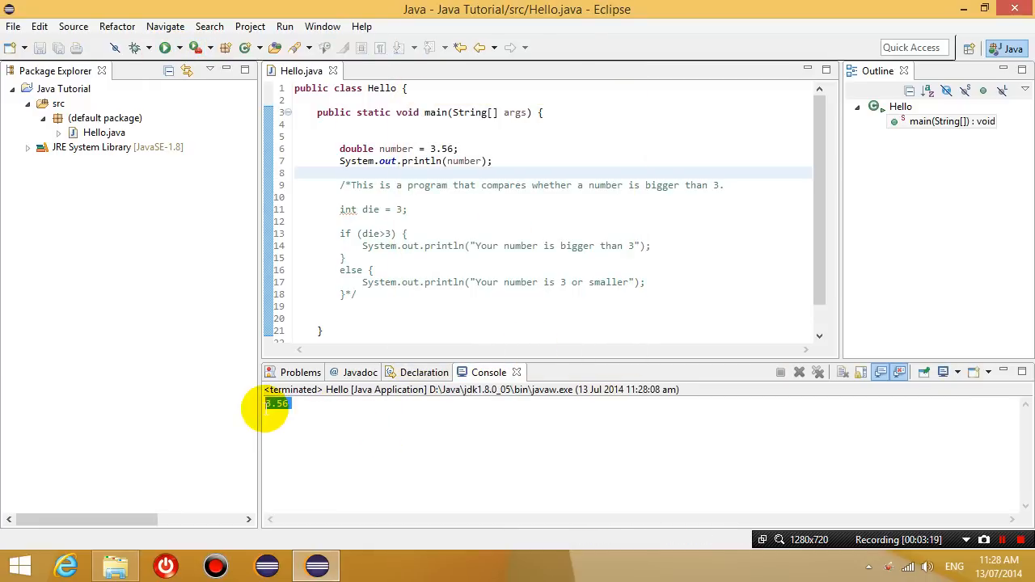
mouse_move(431, 145)
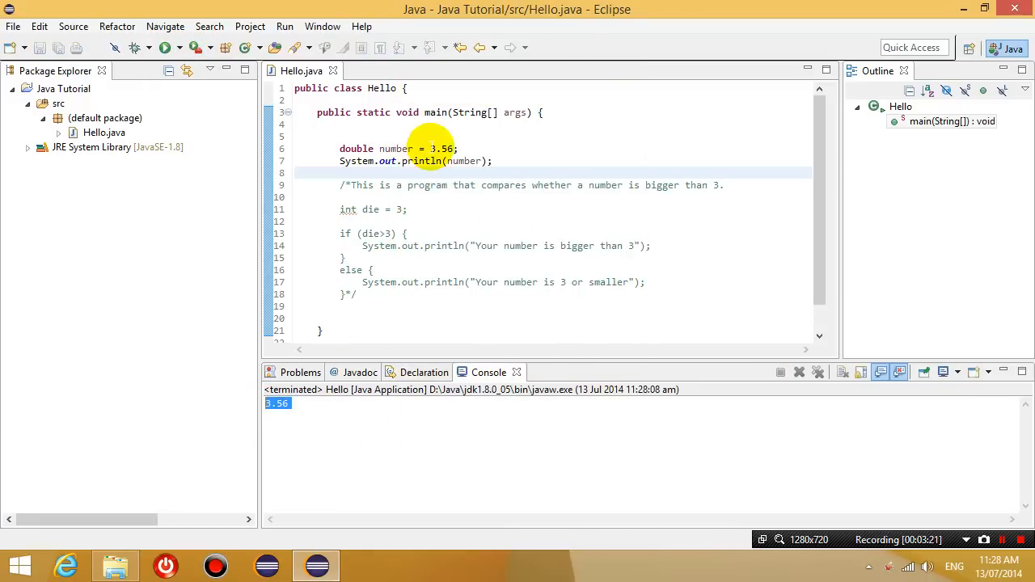
double_click(442, 148)
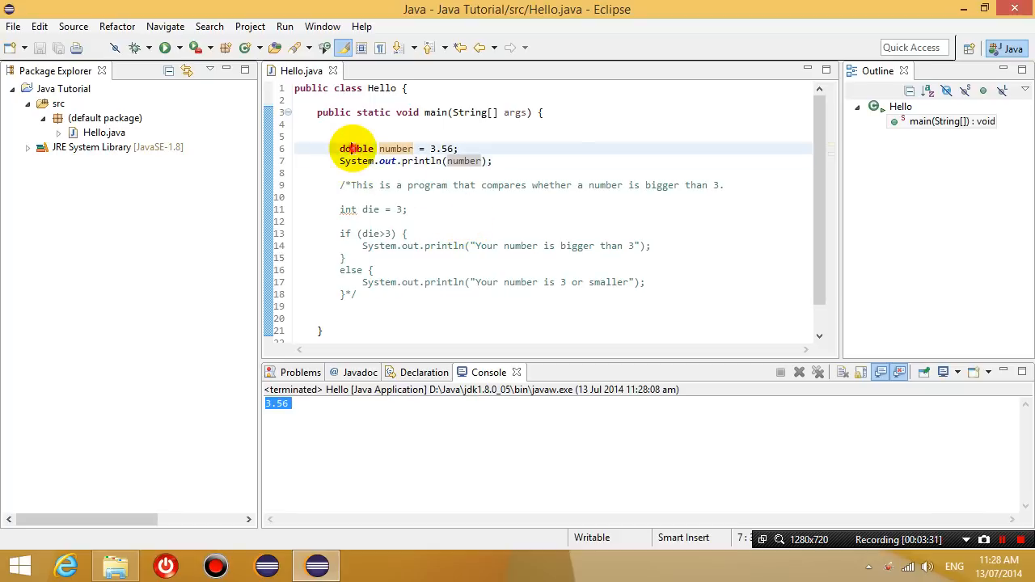
- Change the declaration to int number = 3.56 and run despite errors, marking the double-to-int error
text(int)
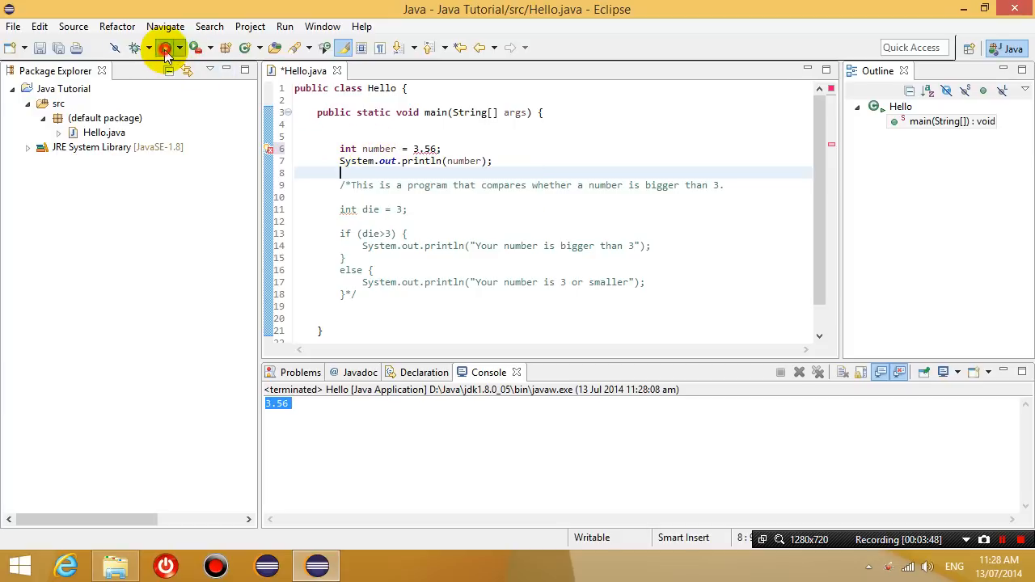
click(165, 47)
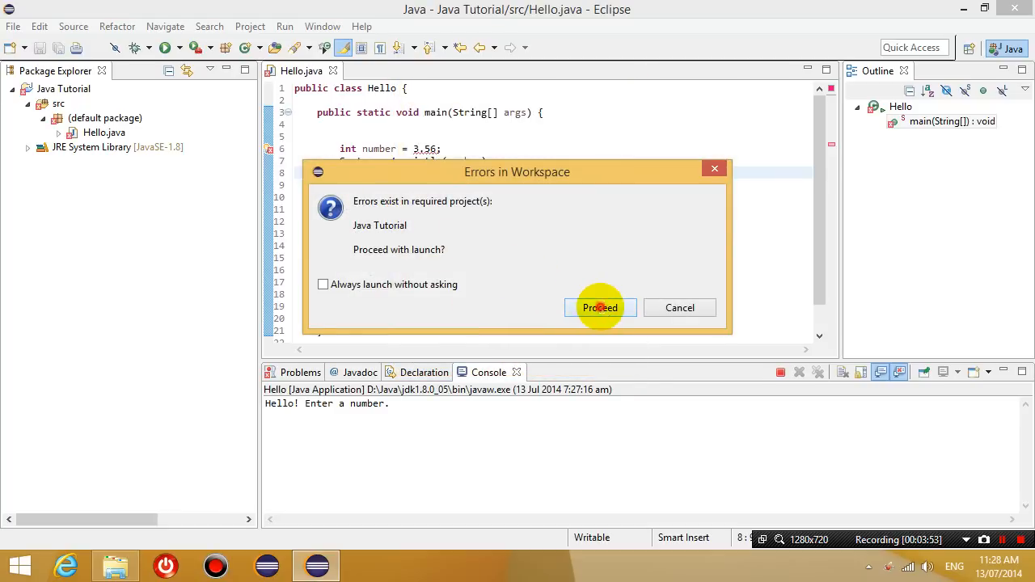
click(600, 308)
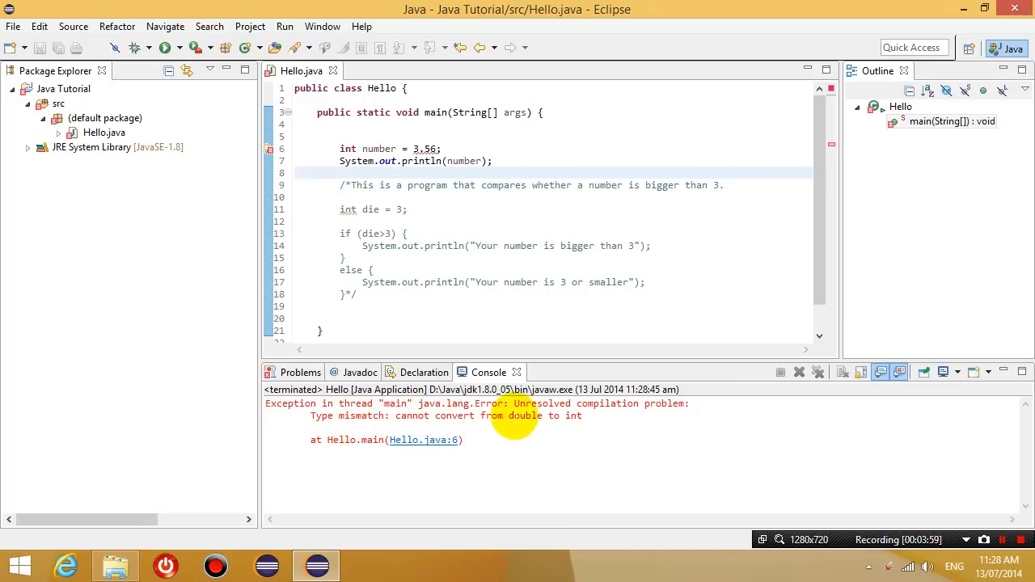
drag(502, 415, 582, 415)
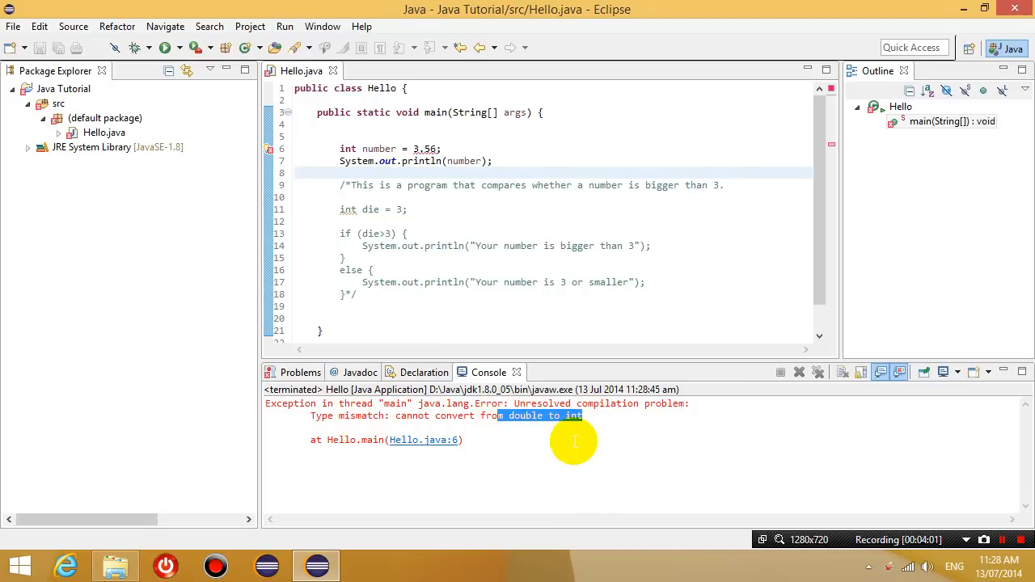
mouse_move(574, 440)
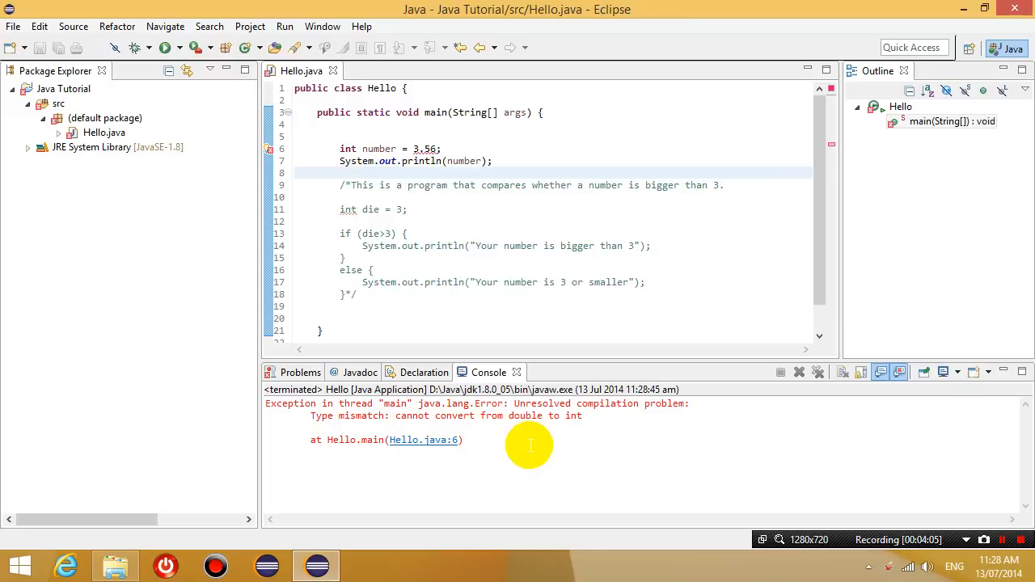
click(443, 149)
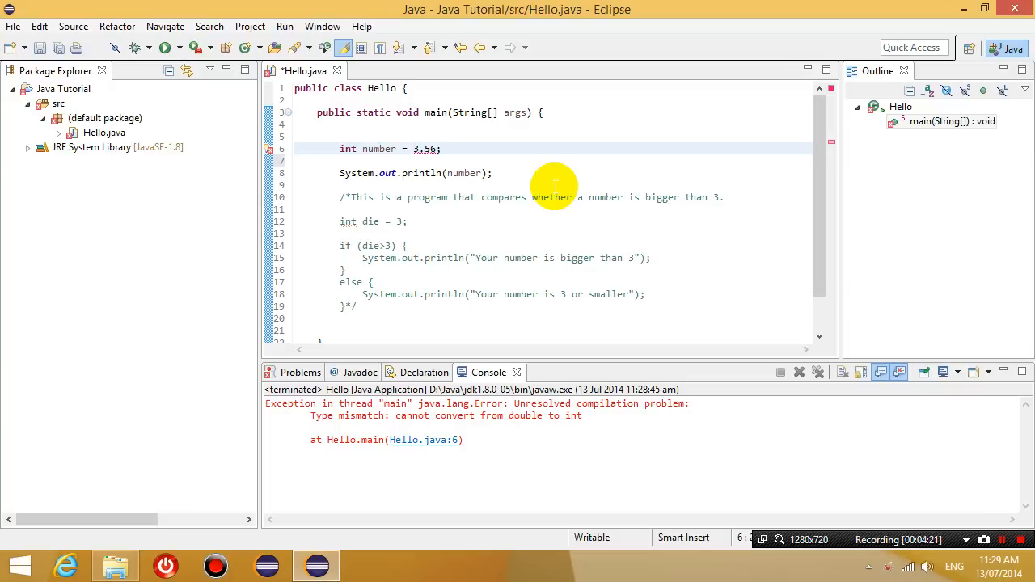
- Cast the value as (int) 3.56 and run, printing 3
text((int))
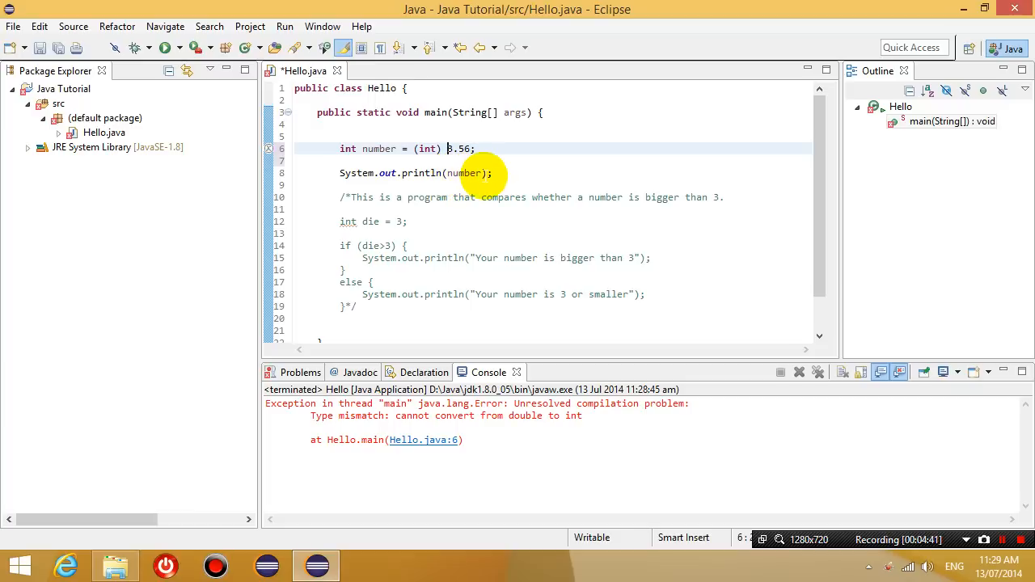
click(165, 47)
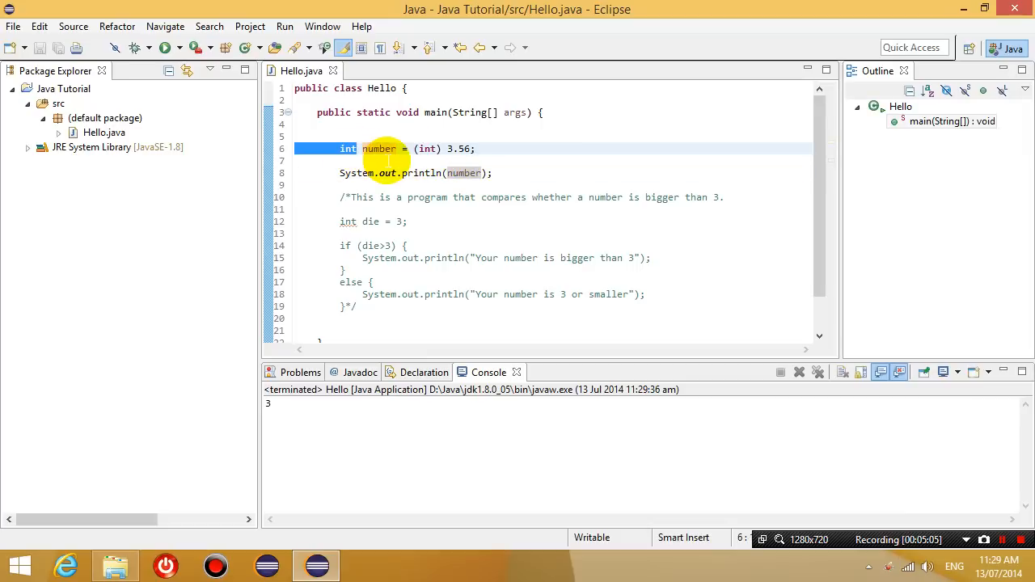
- Change line 6 to double number = Math.random(); and highlight the random method
text(double)
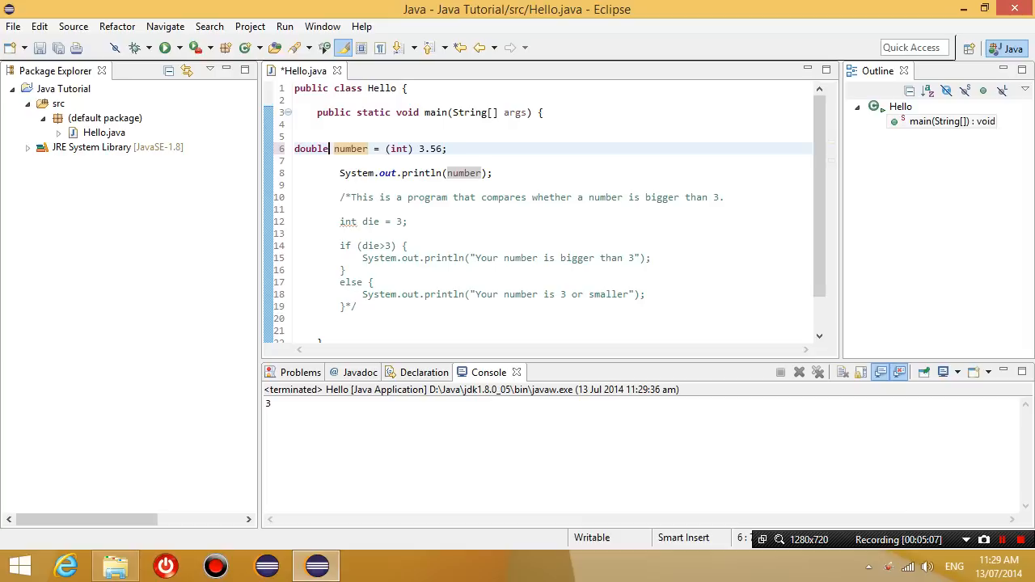
click(356, 149)
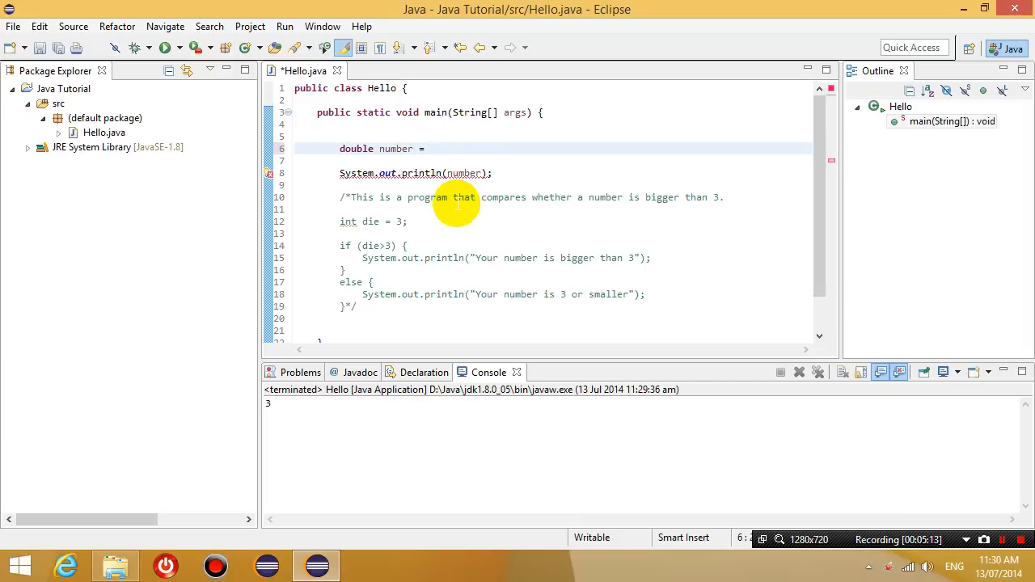
text(Math.ran)
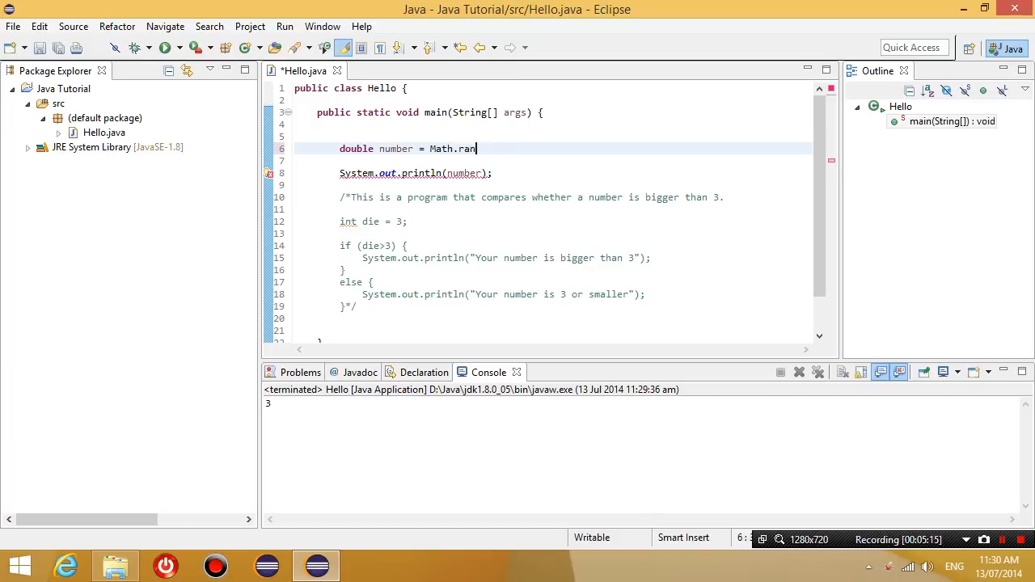
text(dom())
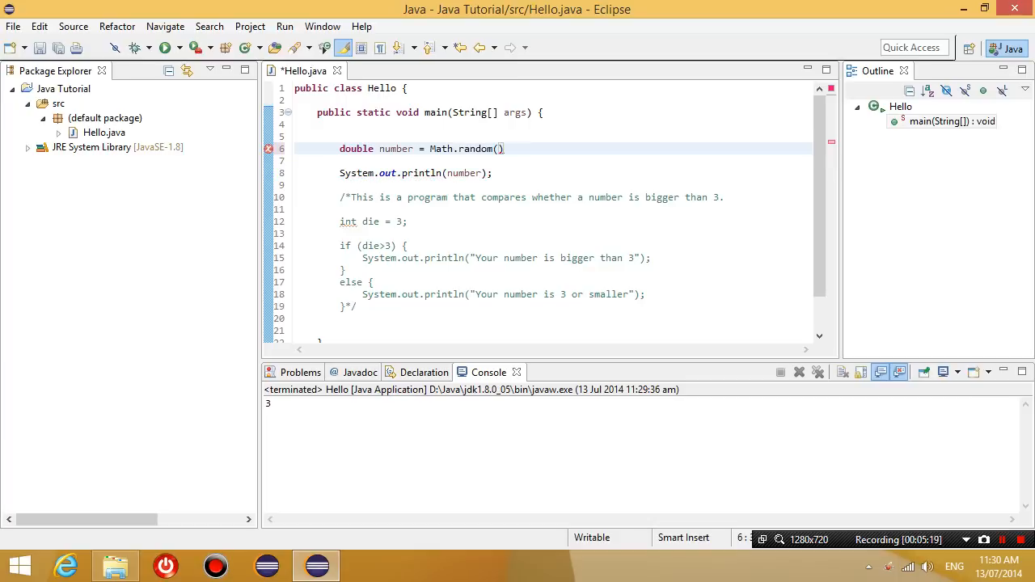
text(;)
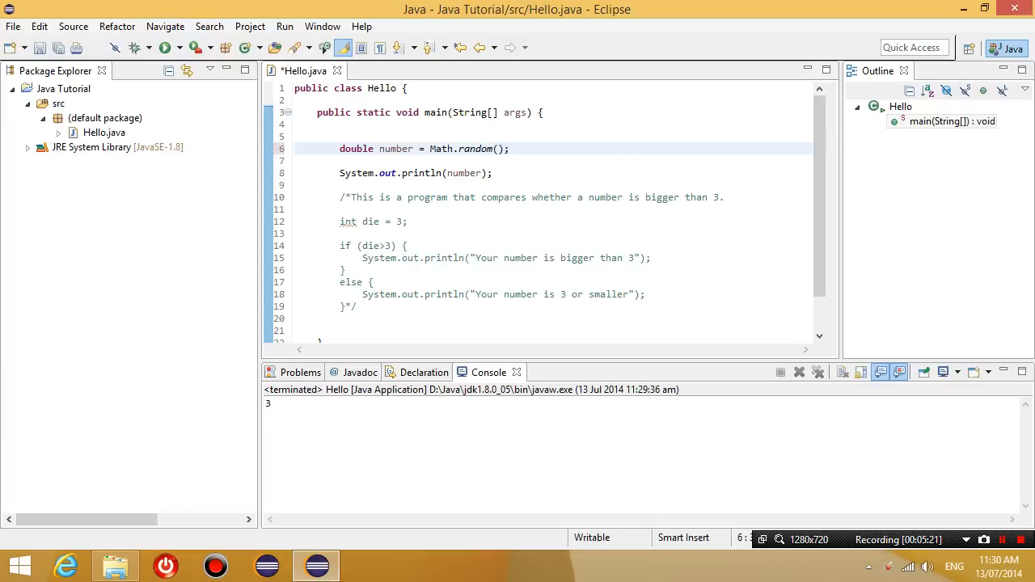
double_click(476, 149)
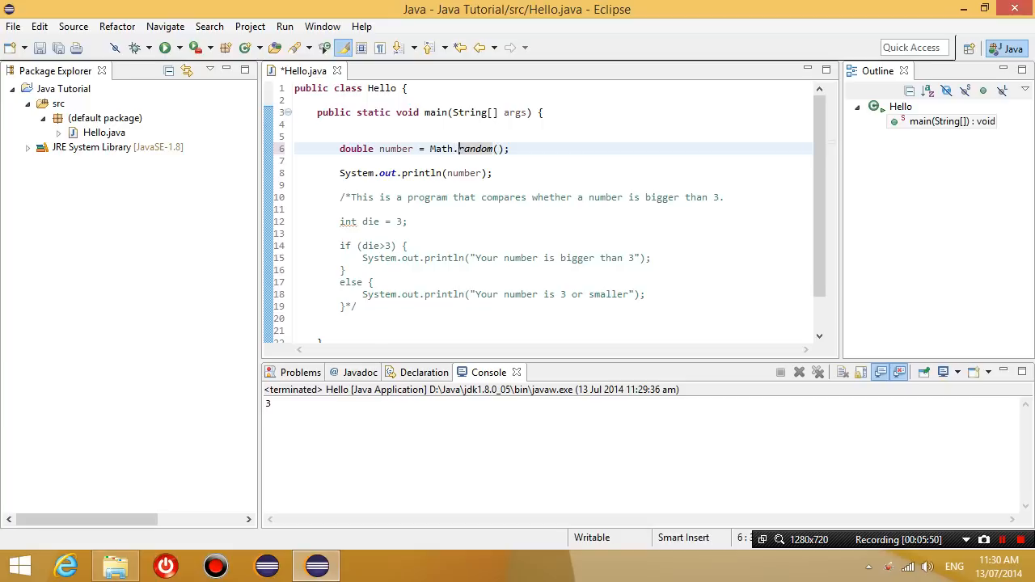
double_click(476, 149)
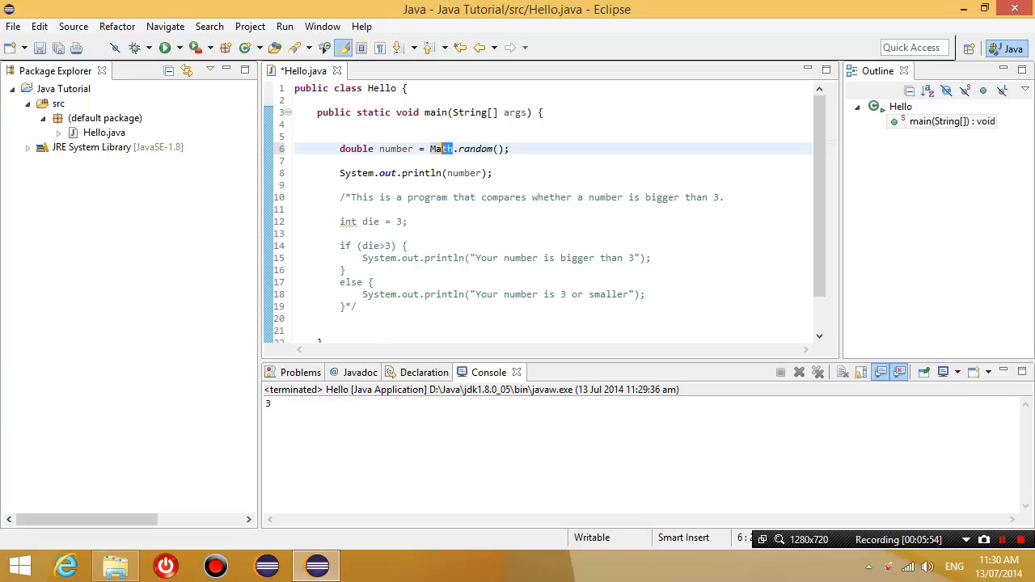
click(340, 124)
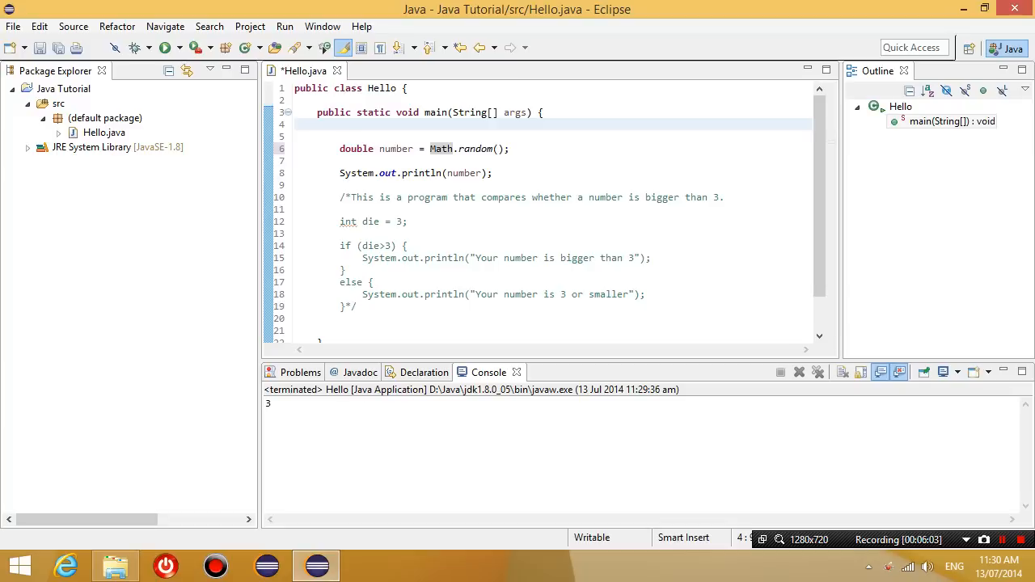
click(339, 124)
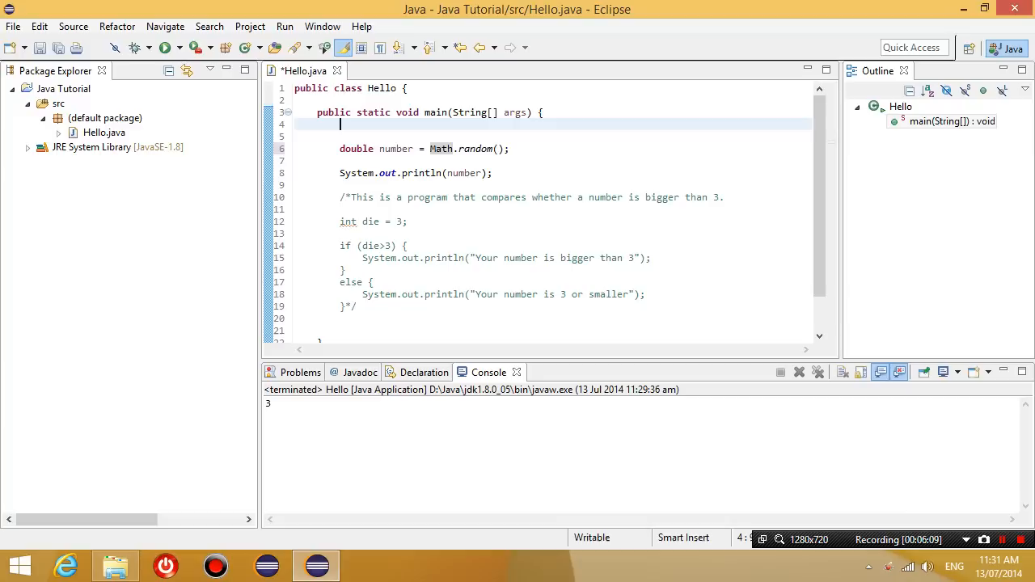
key(Down)
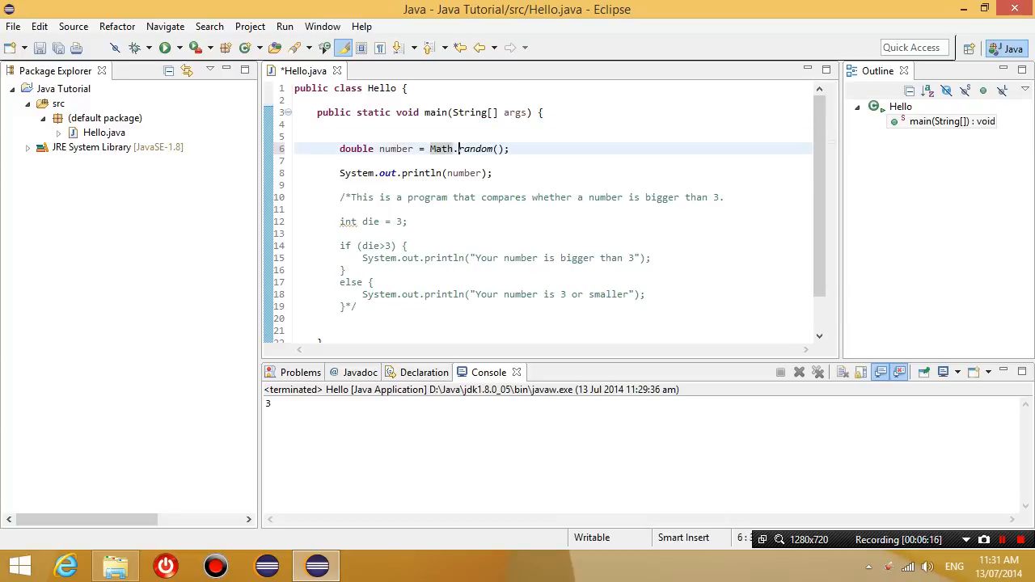
double_click(476, 149)
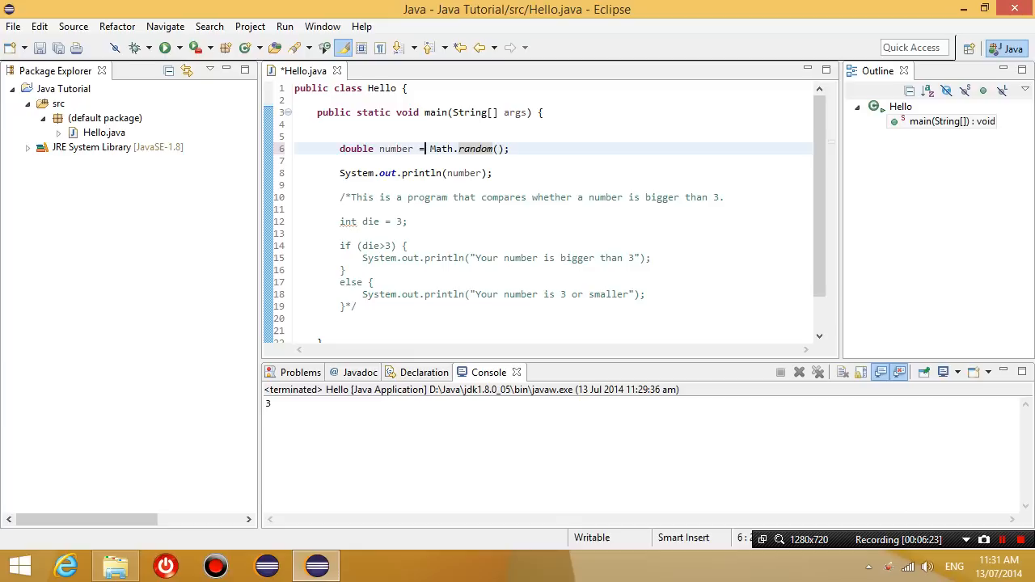
- Save and run Hello.java twice, printing random decimals such as 0.6371142697573955
click(166, 47)
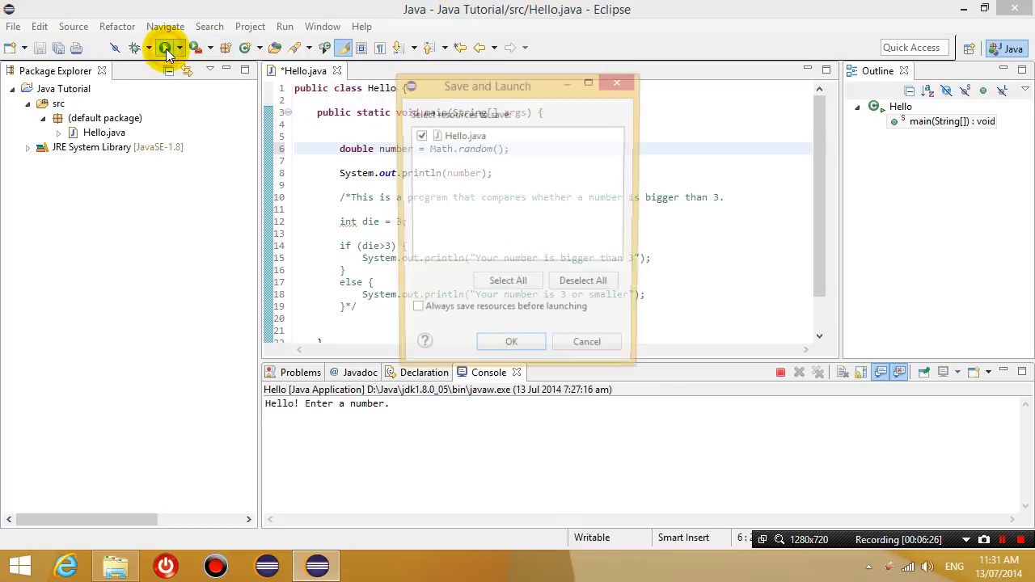
click(511, 342)
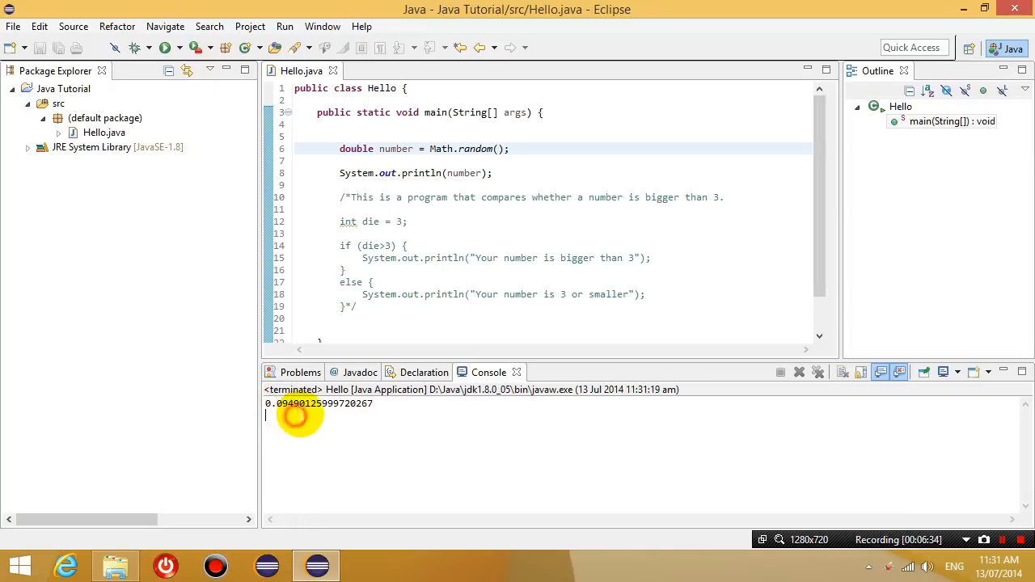
click(165, 47)
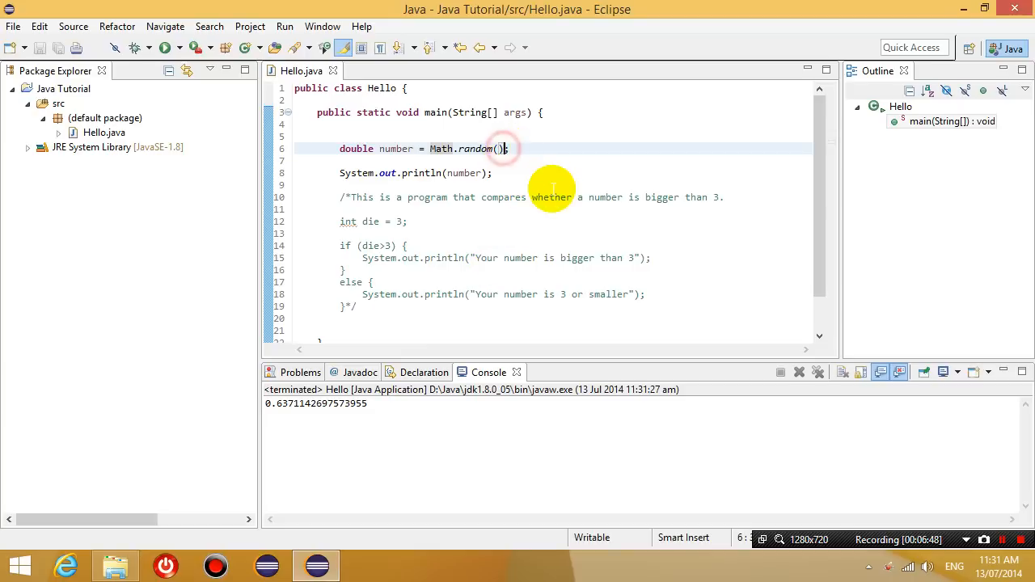
- Multiply Math.random() by 6 on line 6, then save and launch
text(*)
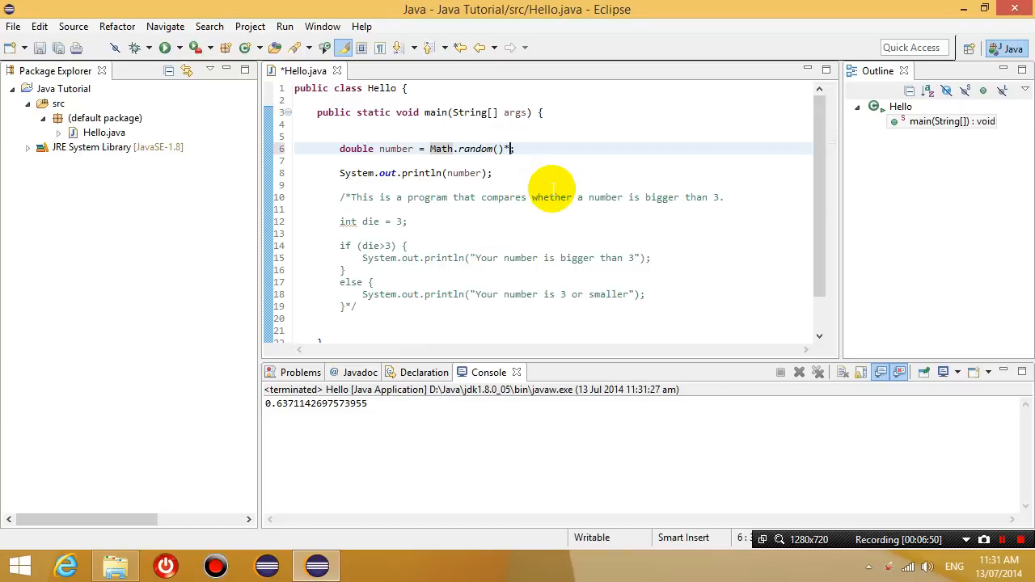
text(6)
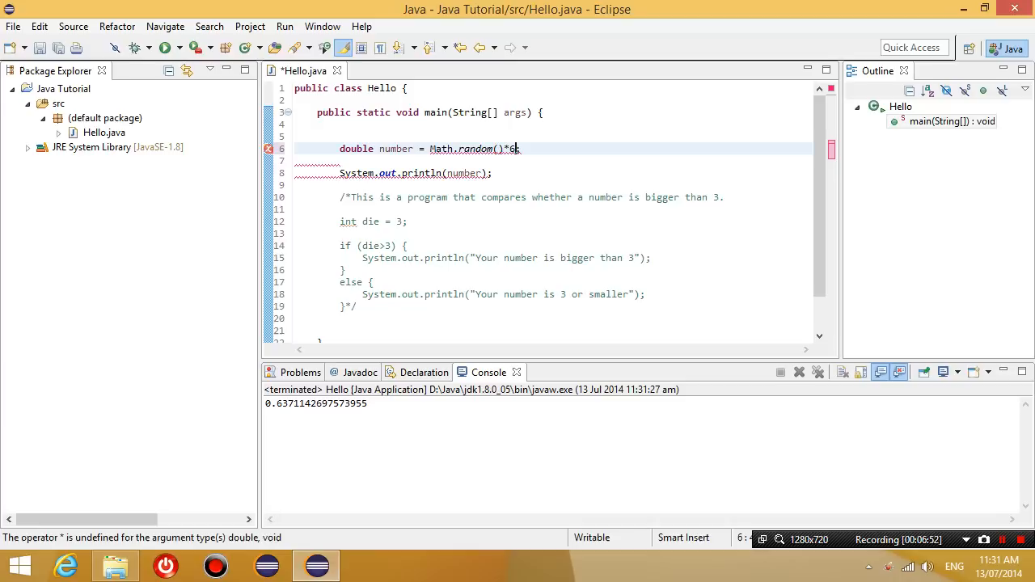
text(;)
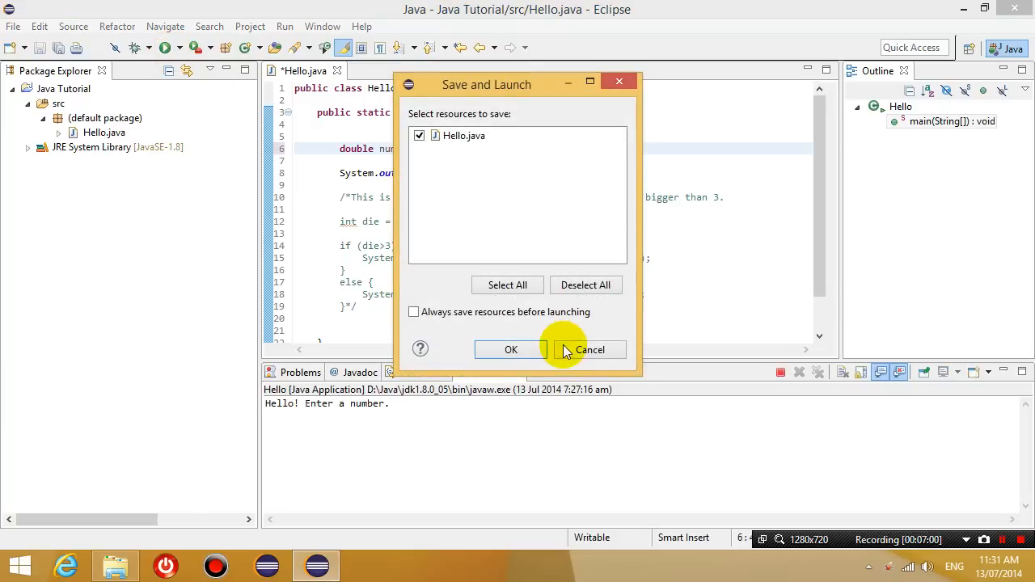
click(510, 349)
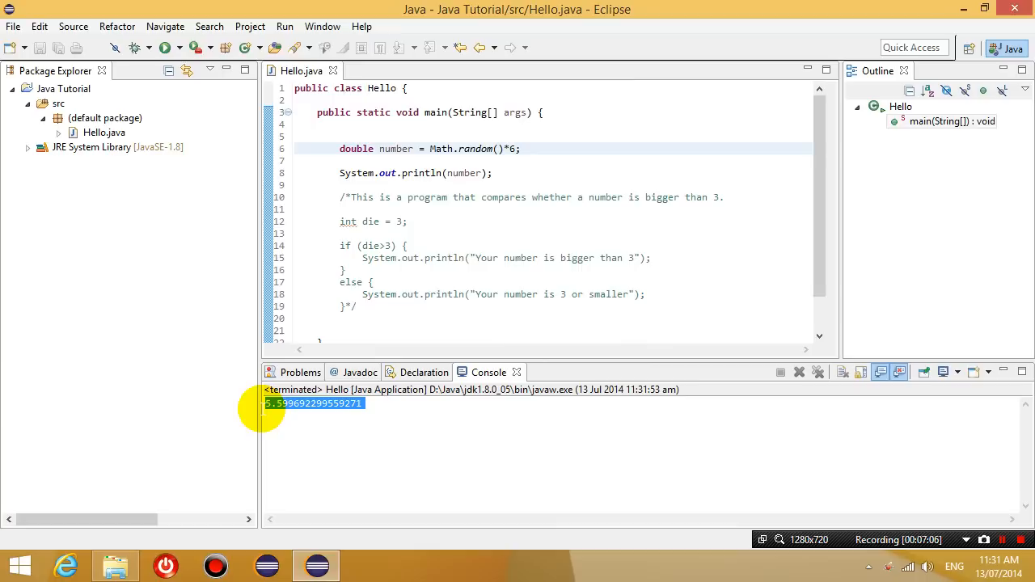
mouse_move(426, 409)
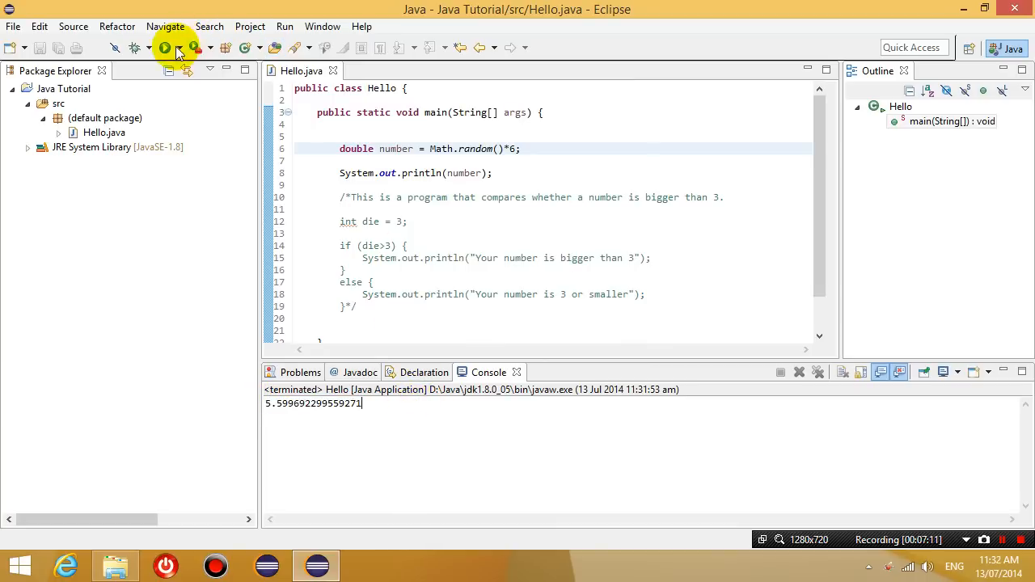
mouse_move(165, 47)
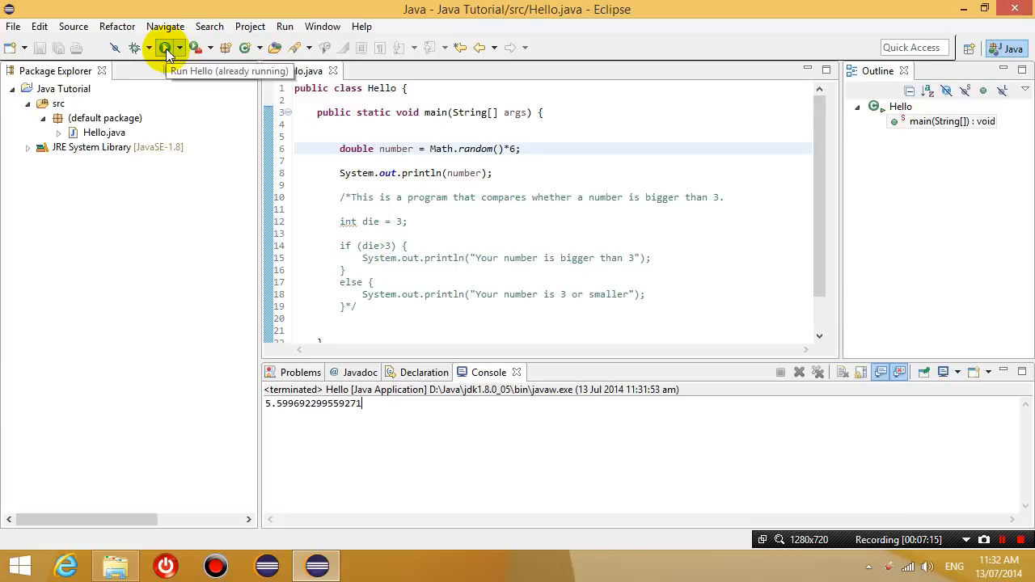
- Rerun the program six more times to print decimals between 0 and 6
click(165, 47)
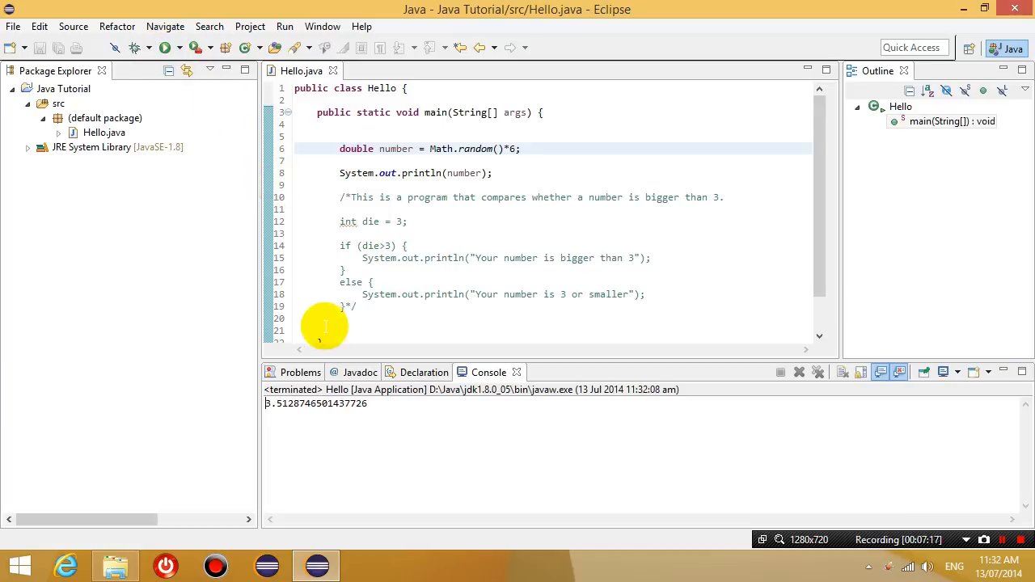
click(164, 47)
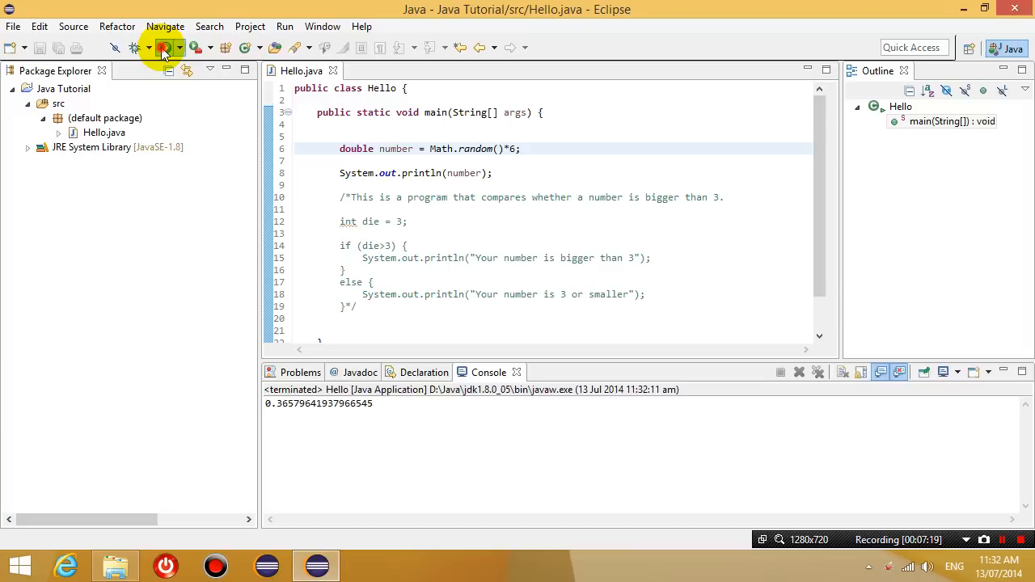
click(163, 47)
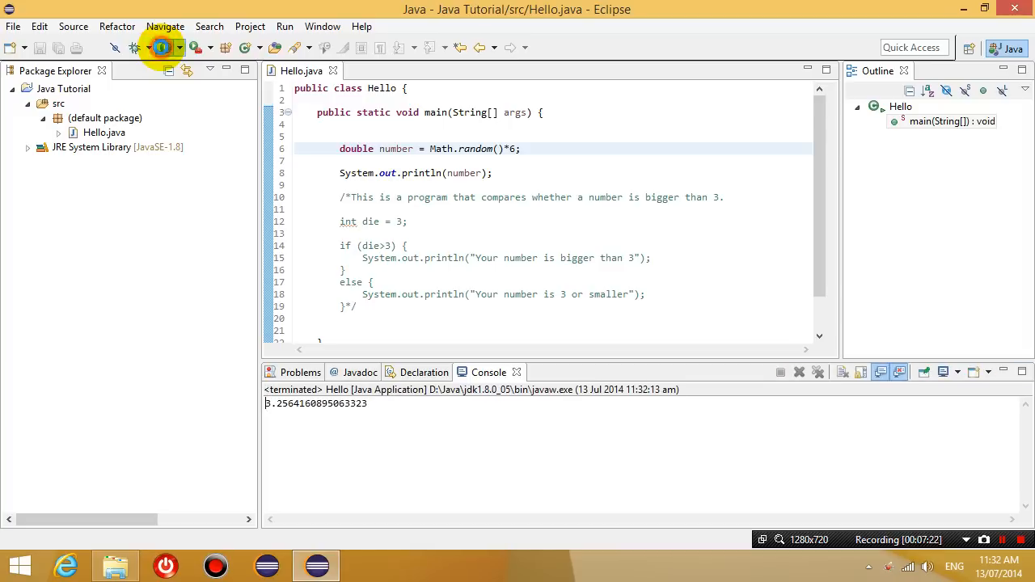
click(162, 47)
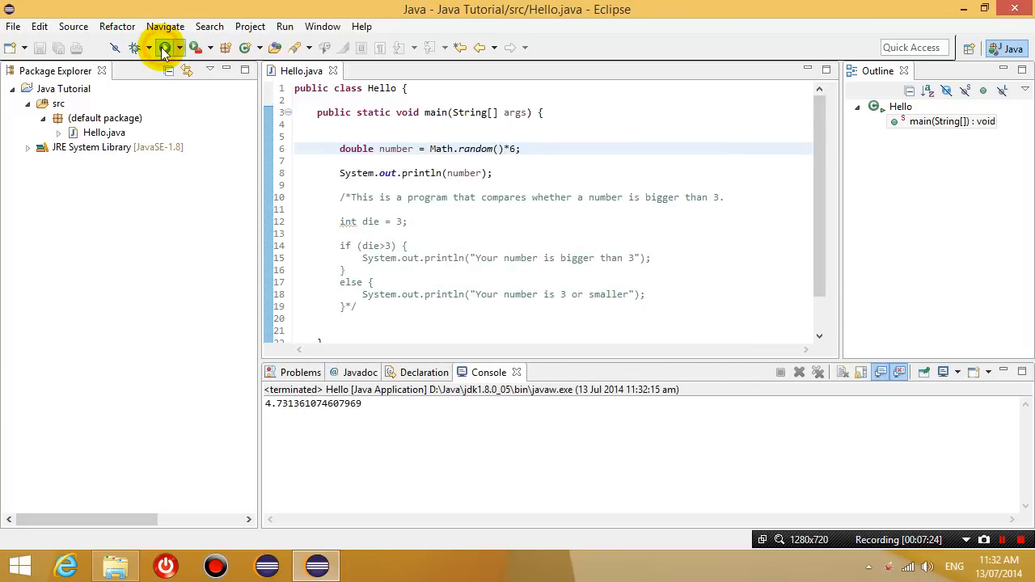
click(164, 47)
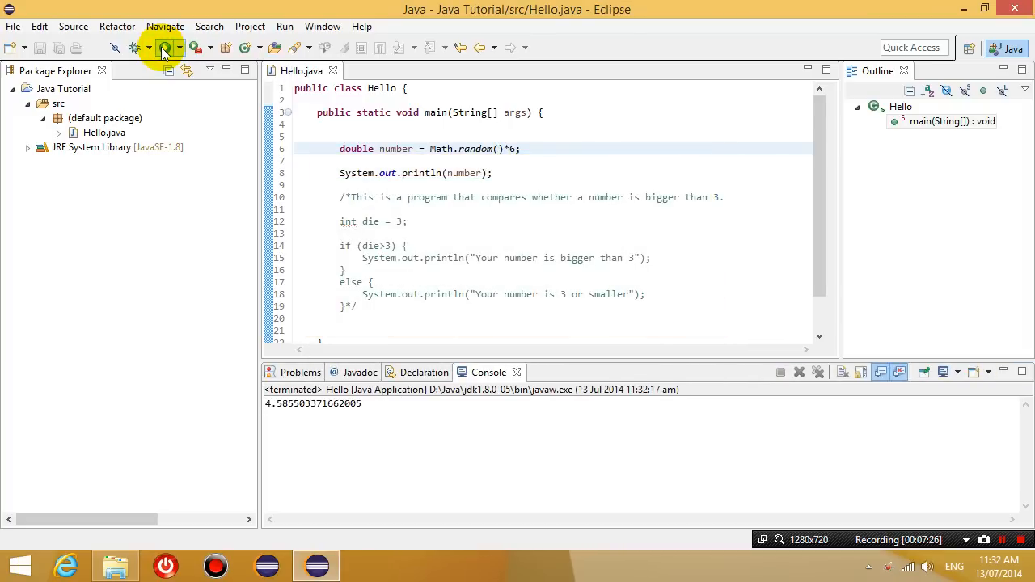
click(165, 47)
text(i)
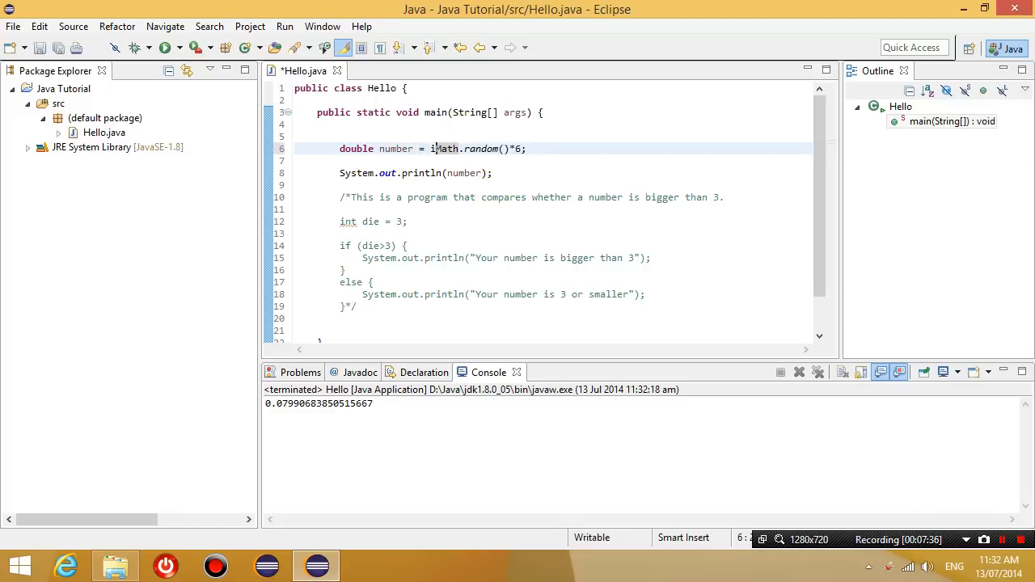
- Insert (int) before Math.random() on line 6 and run Hello three times, each printing 0.0
text((int))
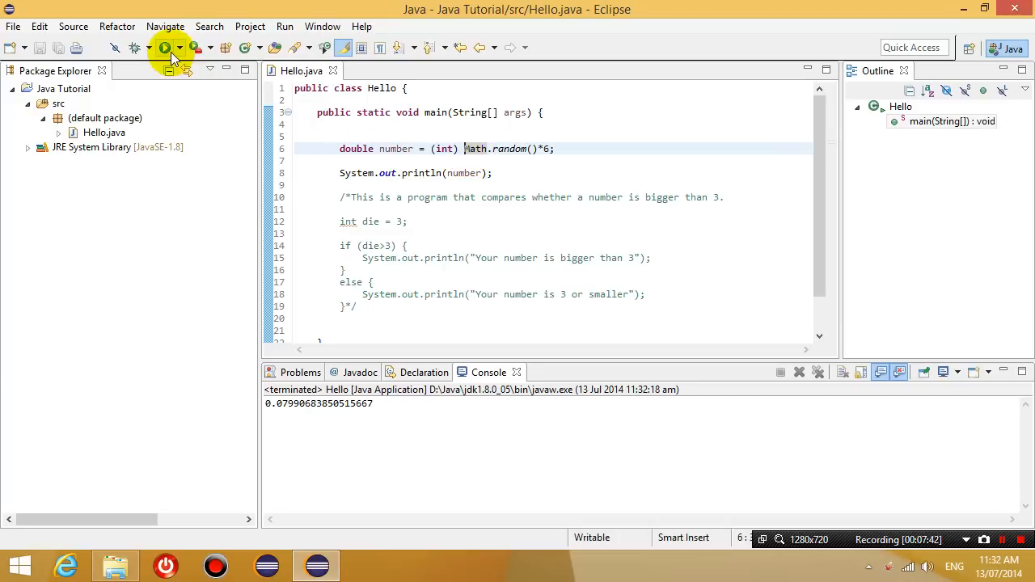
mouse_move(165, 47)
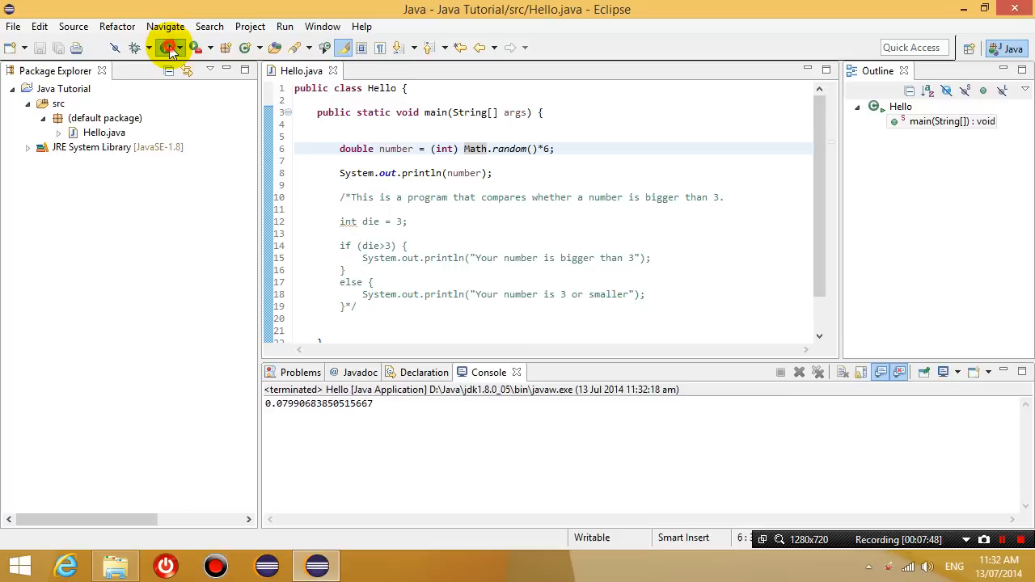
click(168, 47)
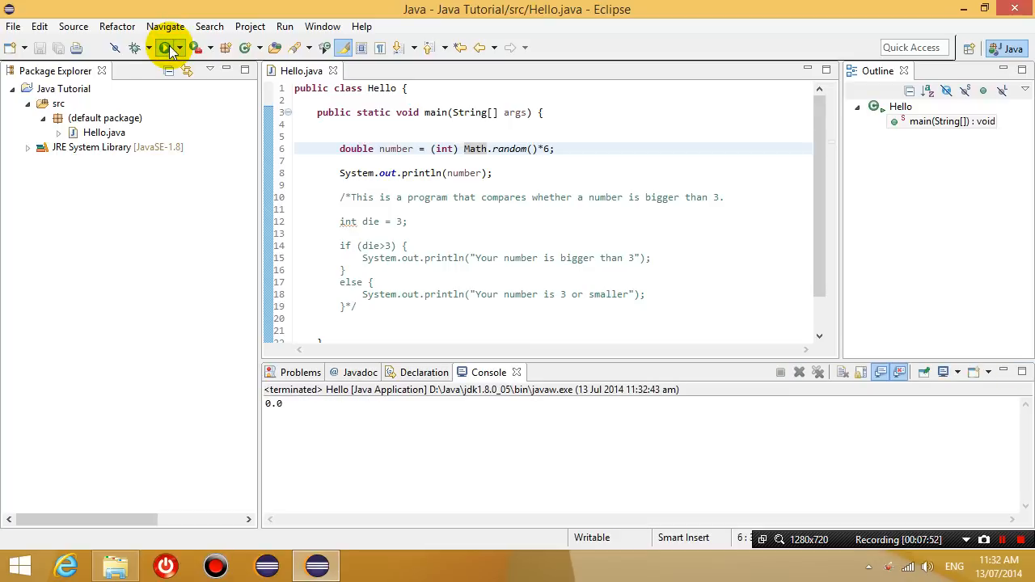
click(166, 47)
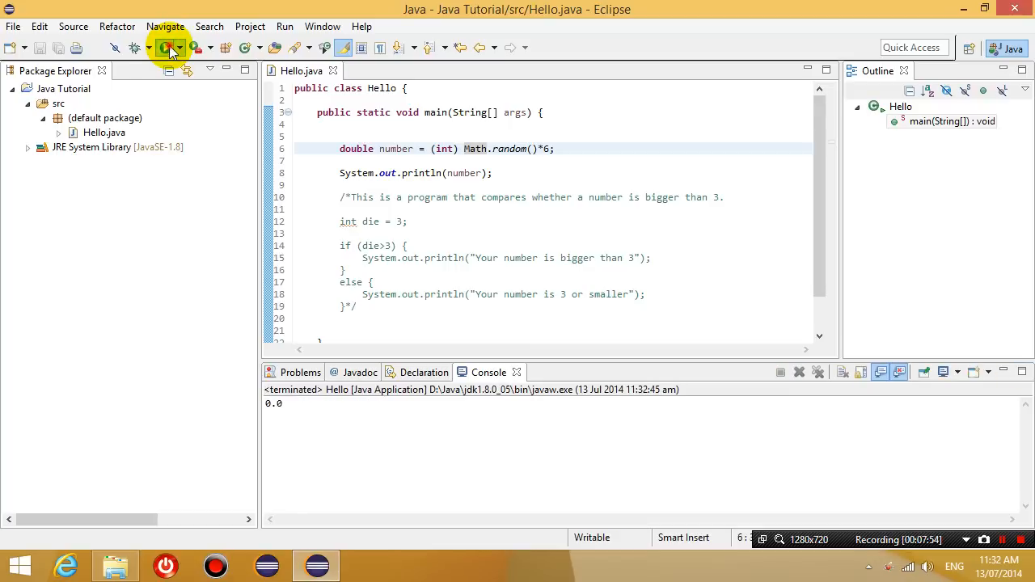
click(167, 47)
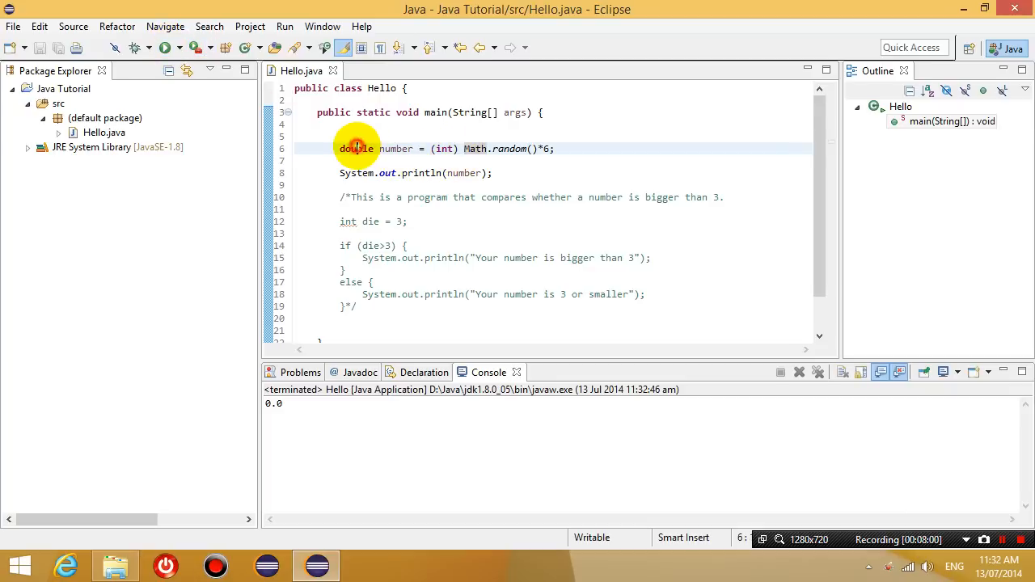
- Replace double with int on line 6, save, and rerun Hello, printing 0
double_click(356, 148)
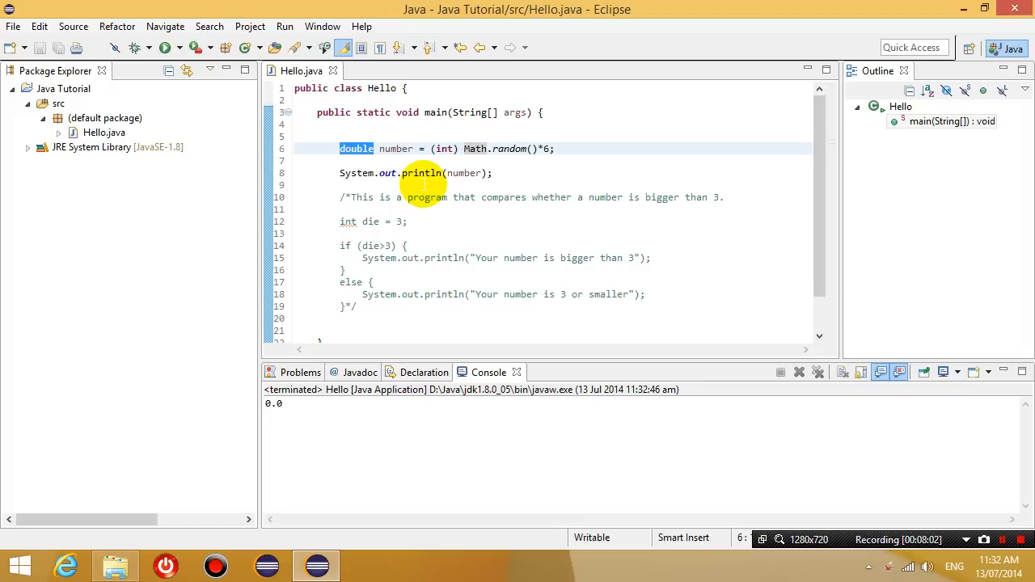
text(int)
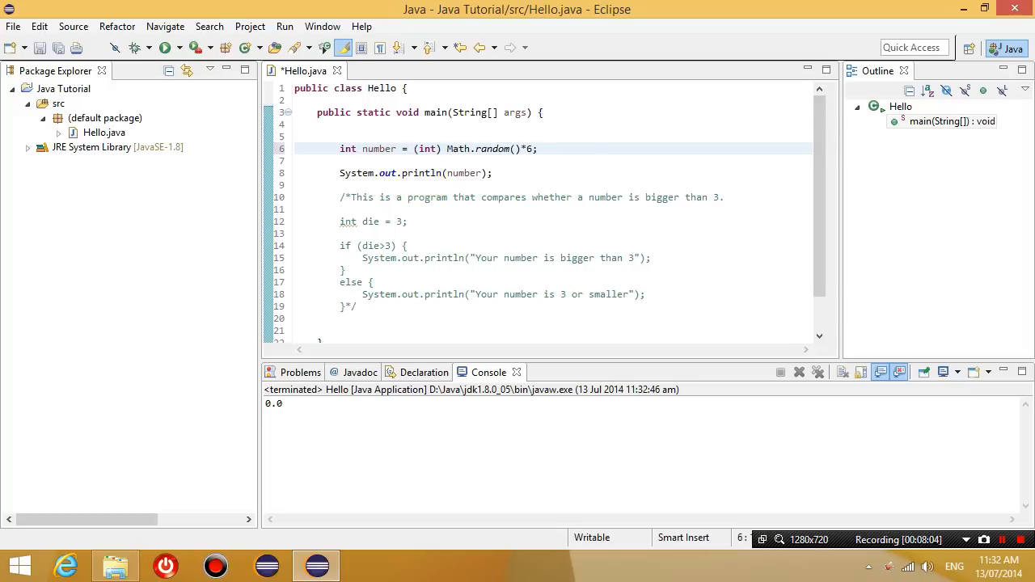
click(168, 47)
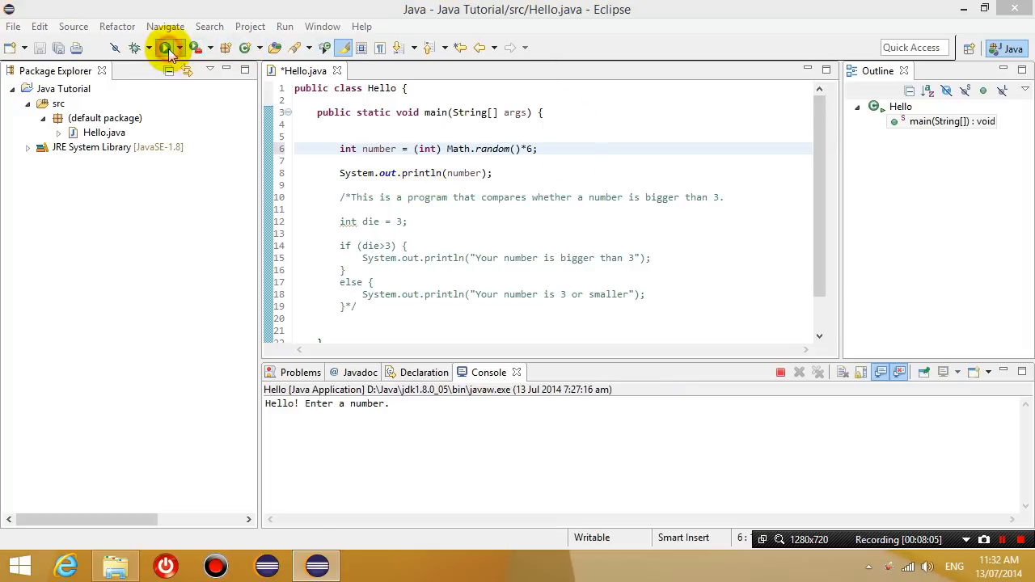
click(166, 47)
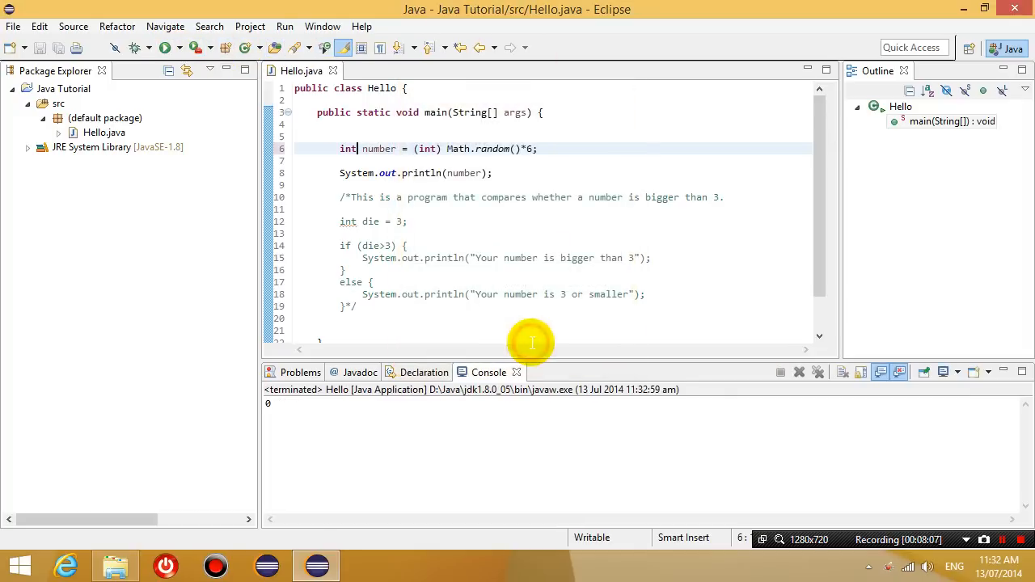
mouse_move(504, 204)
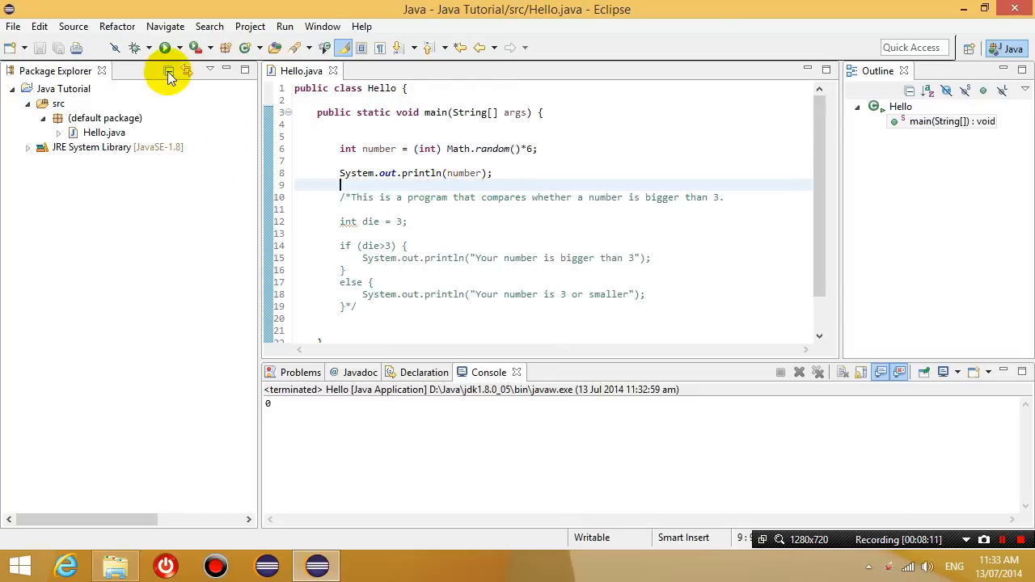
click(164, 47)
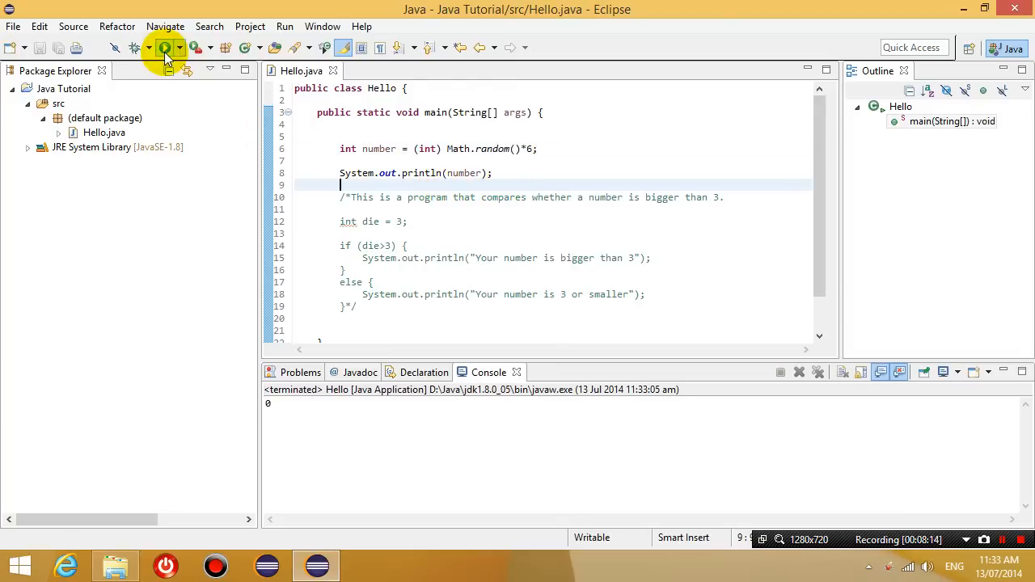
click(164, 47)
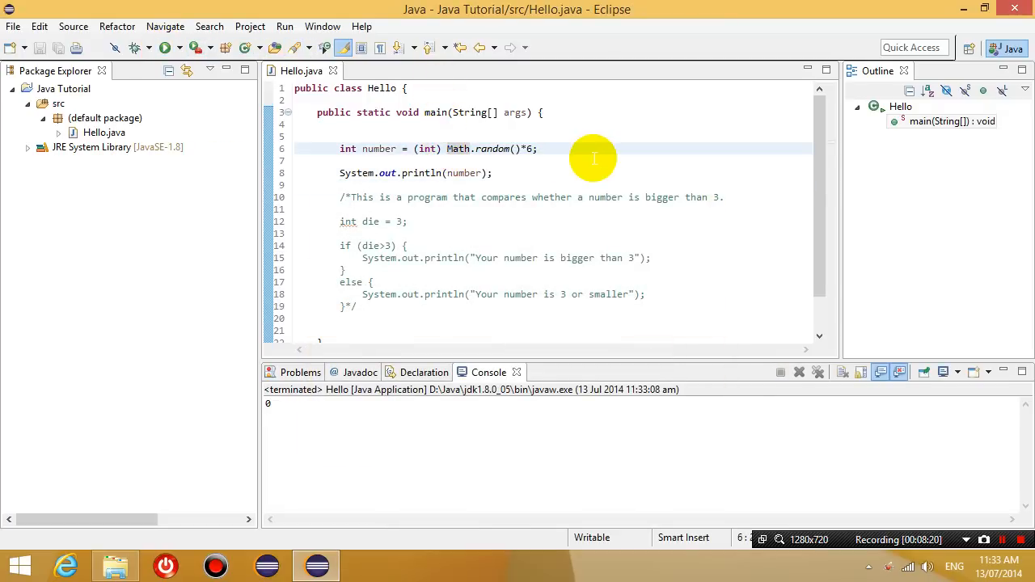
- Add a closing parenthesis after *6 so the cast covers the product, then save and run
text())
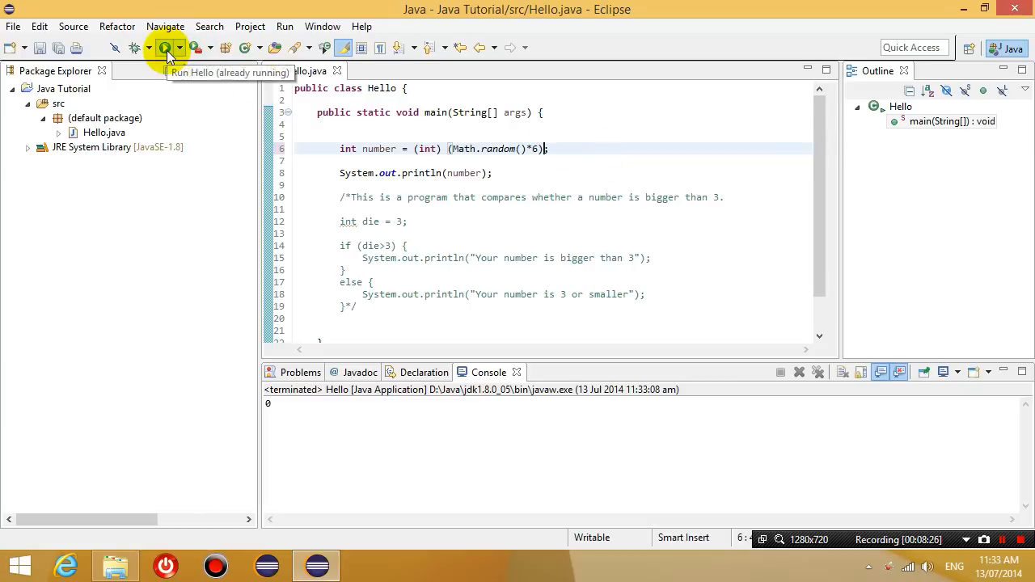
click(166, 47)
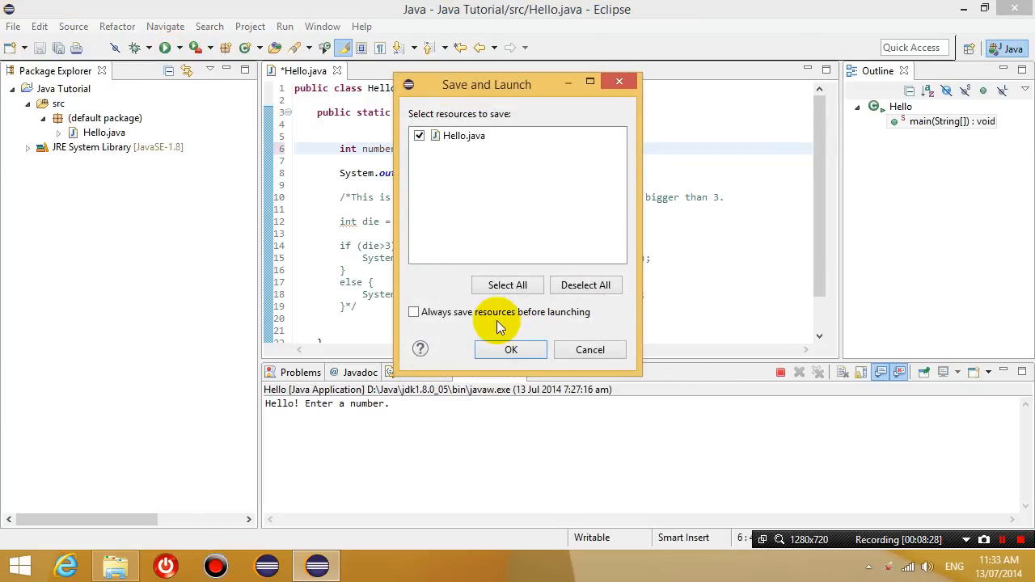
click(510, 349)
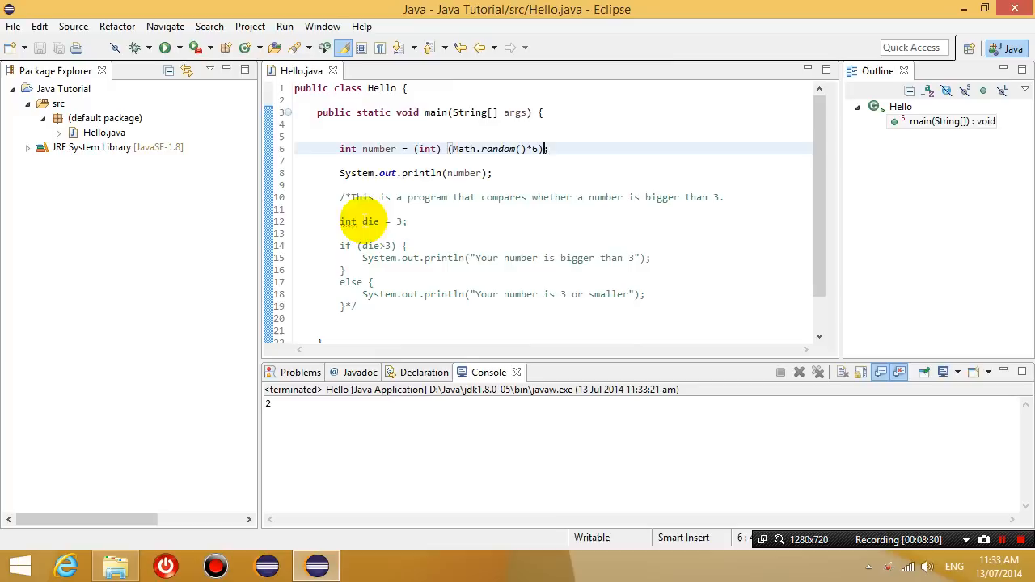
- Rerun Hello thirteen more times, getting whole numbers like 4, 2 and 5
click(166, 47)
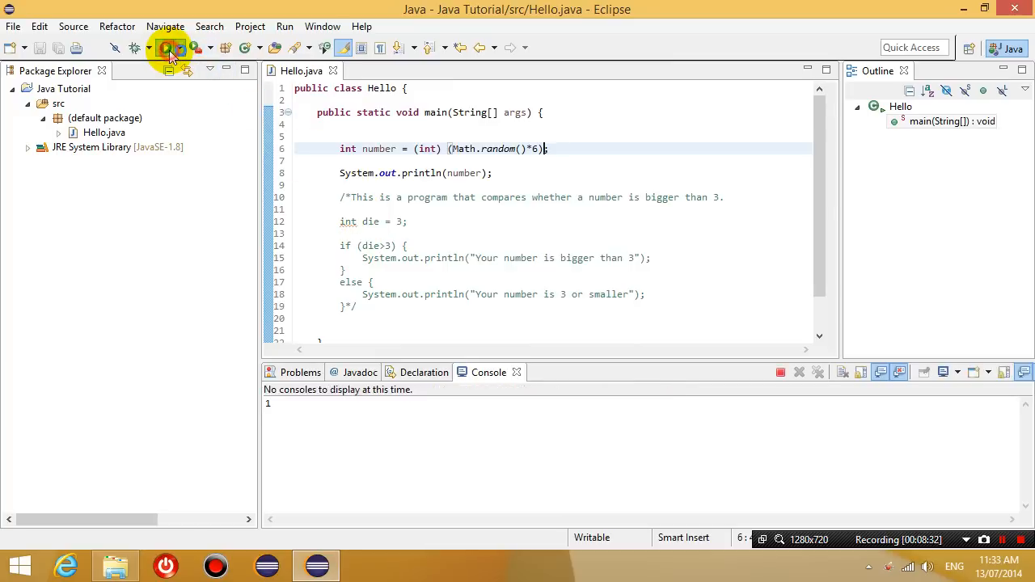
click(165, 47)
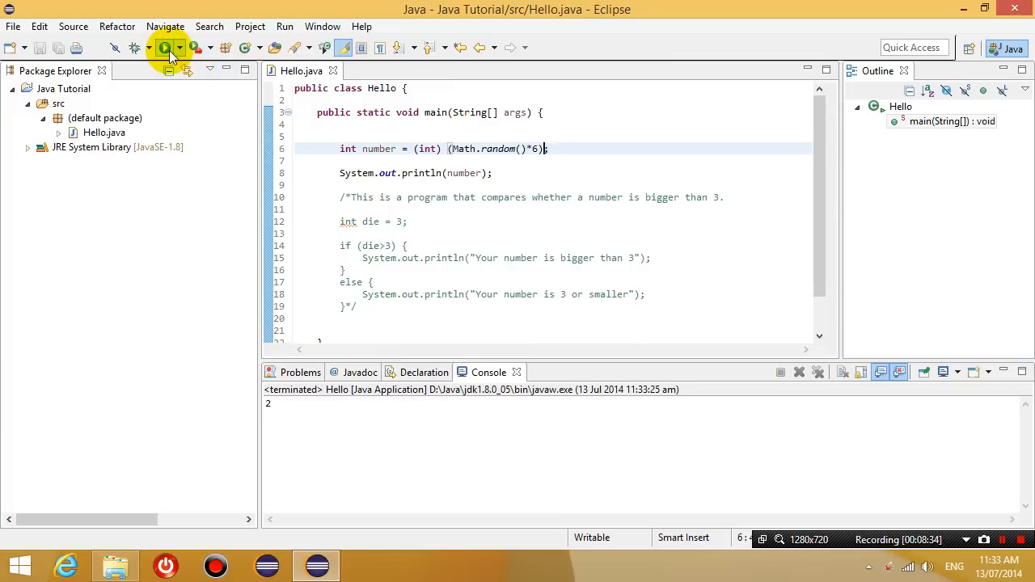
click(164, 47)
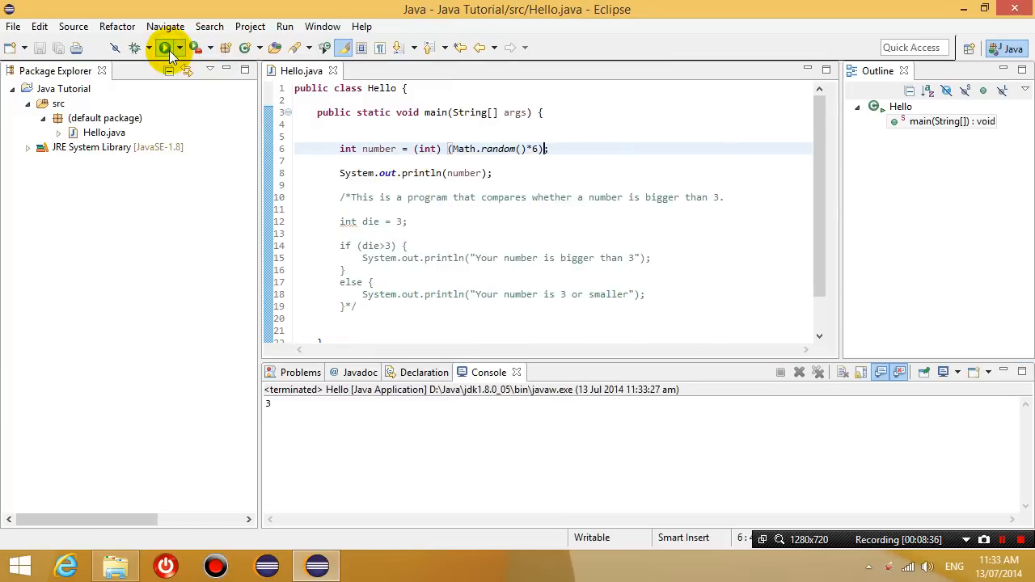
click(165, 47)
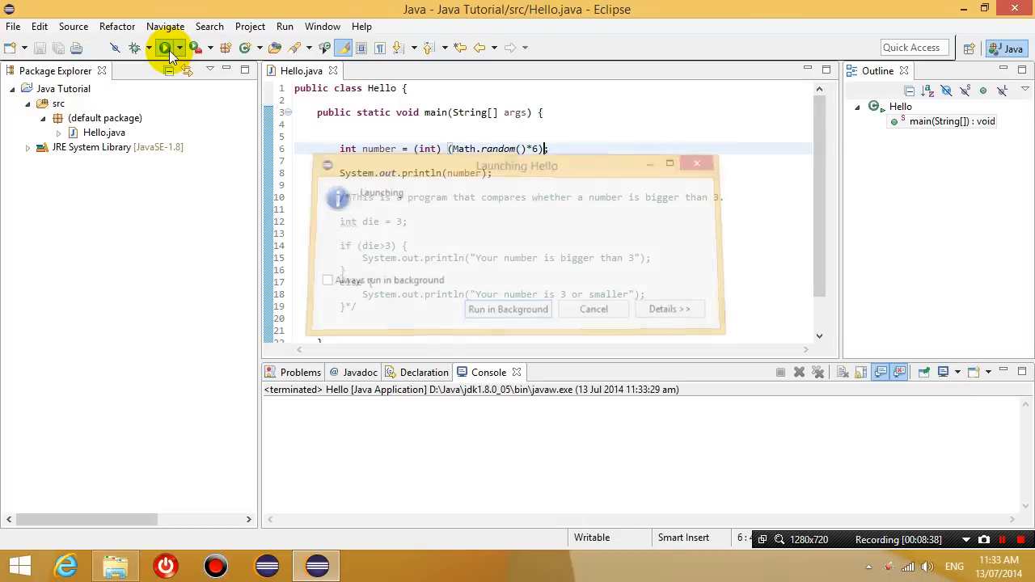
click(163, 47)
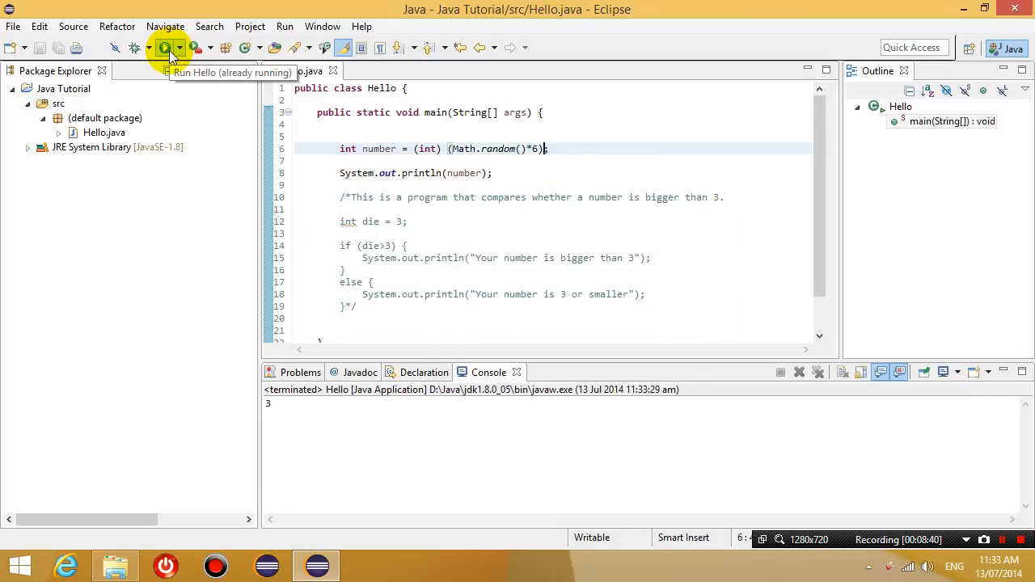
click(165, 47)
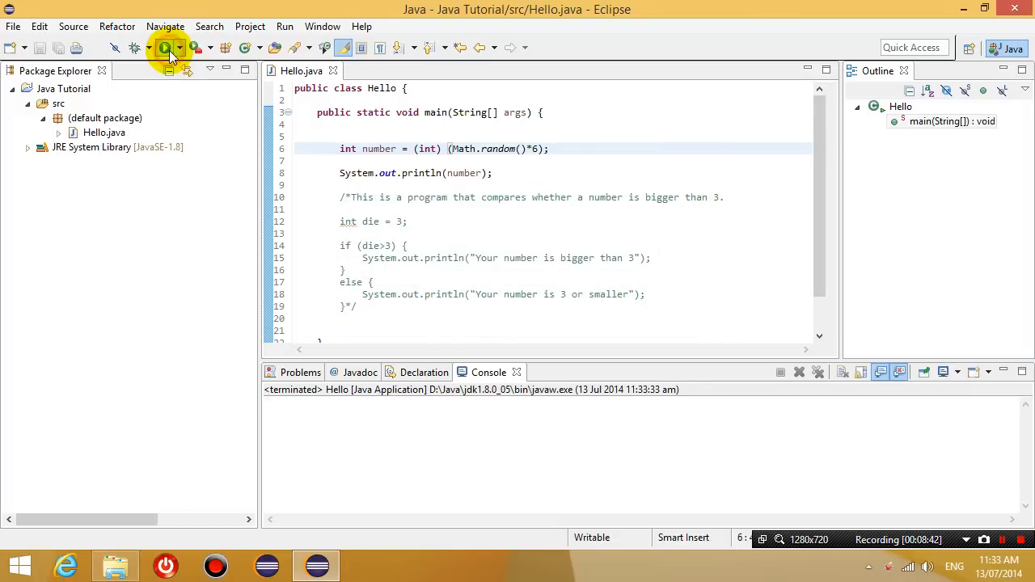
click(165, 48)
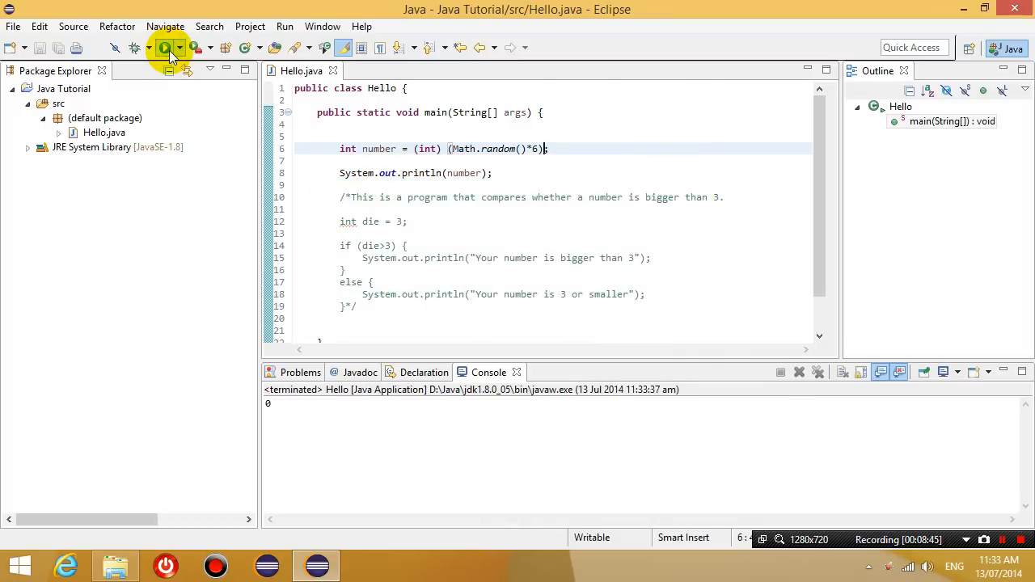
click(164, 46)
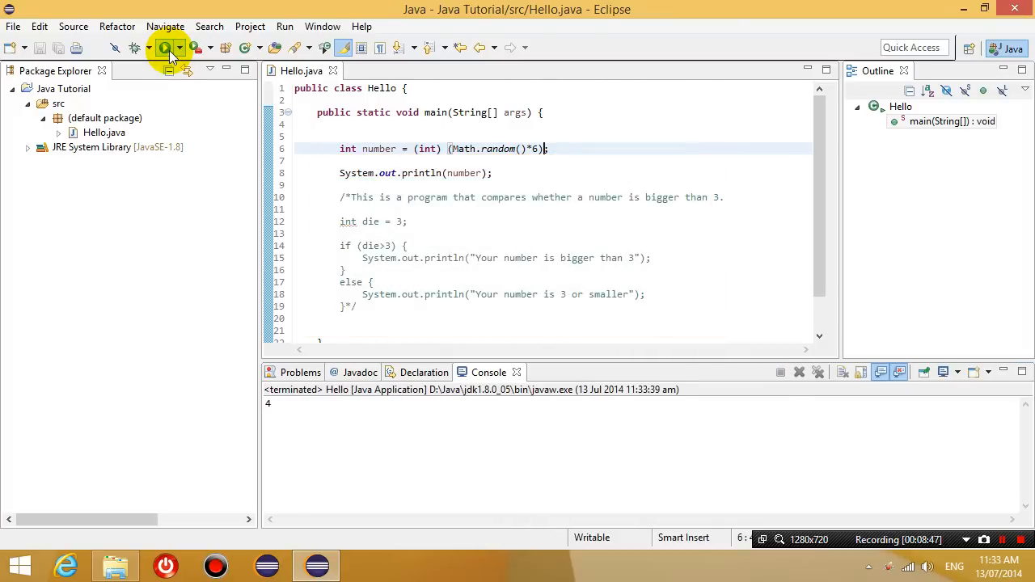
click(165, 48)
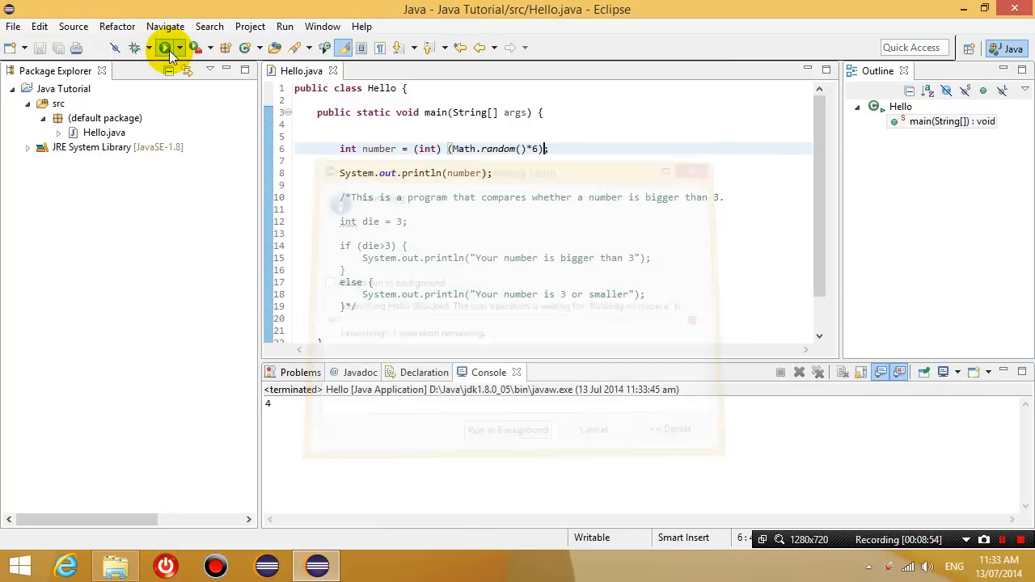
click(165, 48)
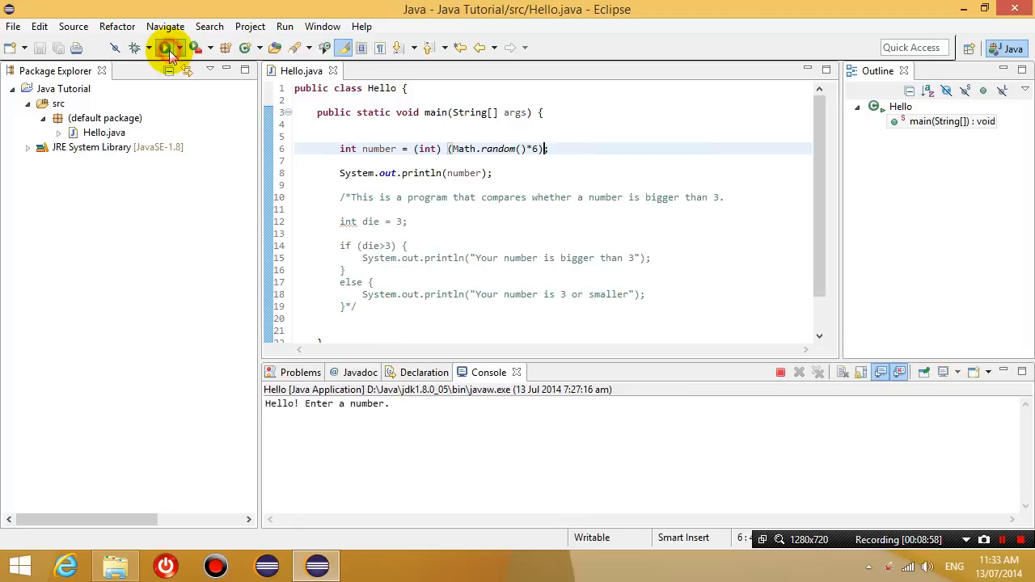
click(165, 47)
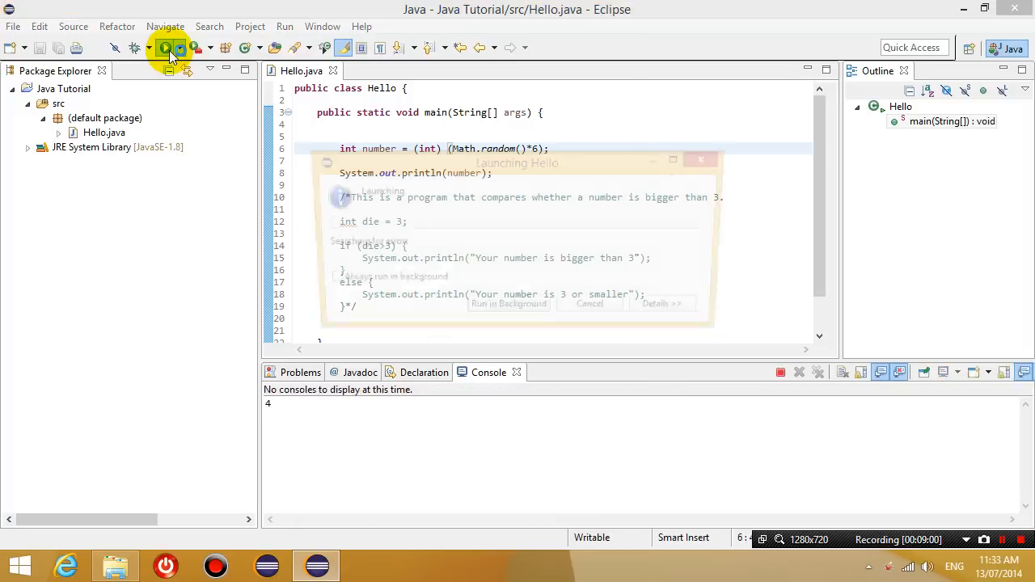
click(165, 48)
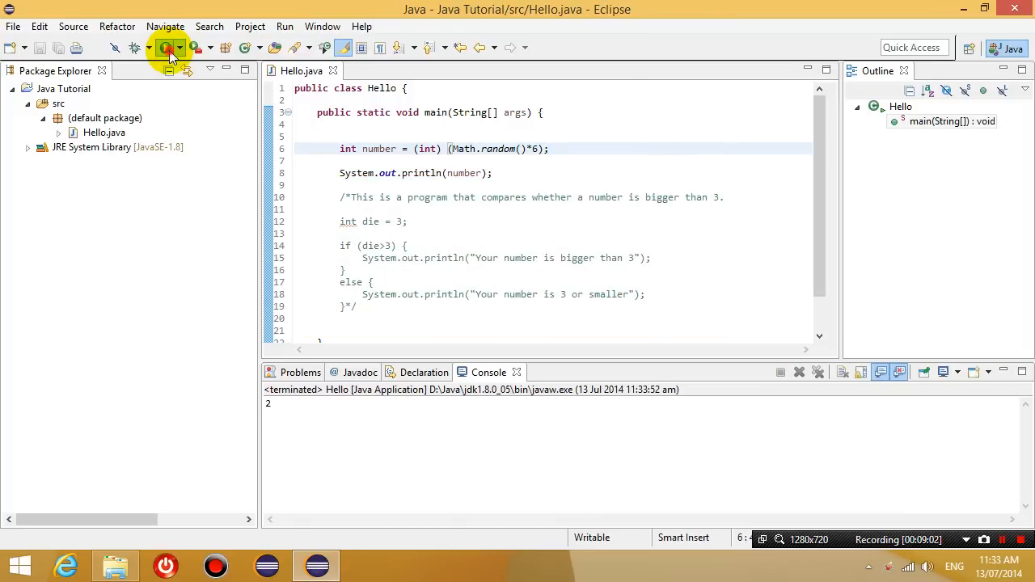
click(166, 47)
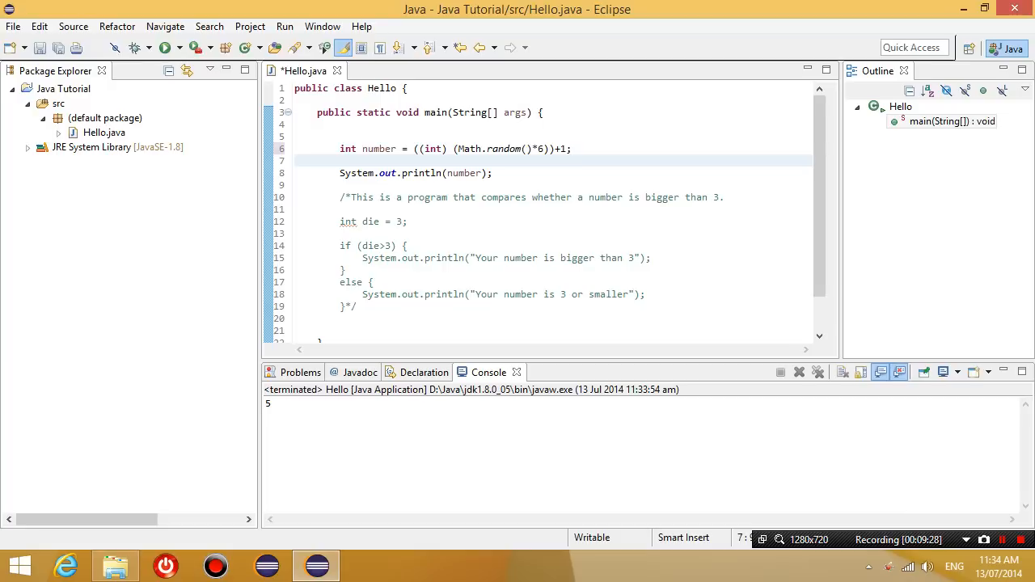
- Leave the finished line int number = ((int) (Math.random()*6))+1; for blank line 7
click(339, 160)
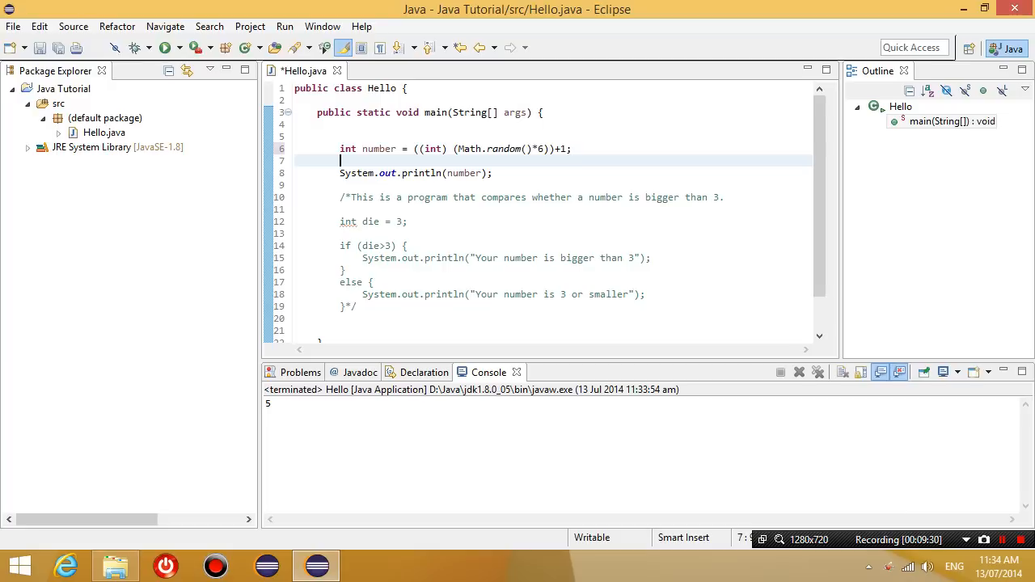
mouse_move(790, 158)
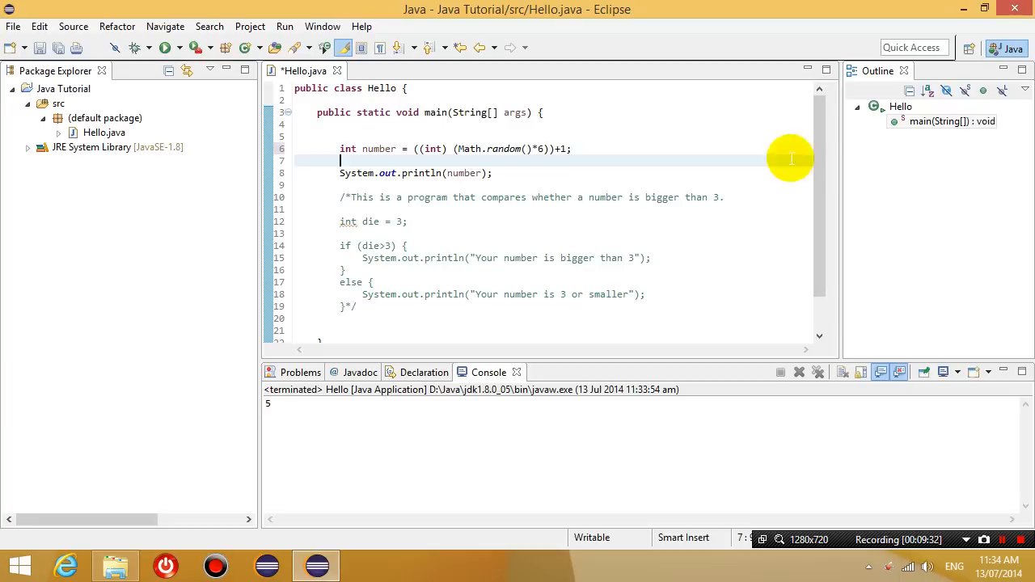
mouse_move(556, 208)
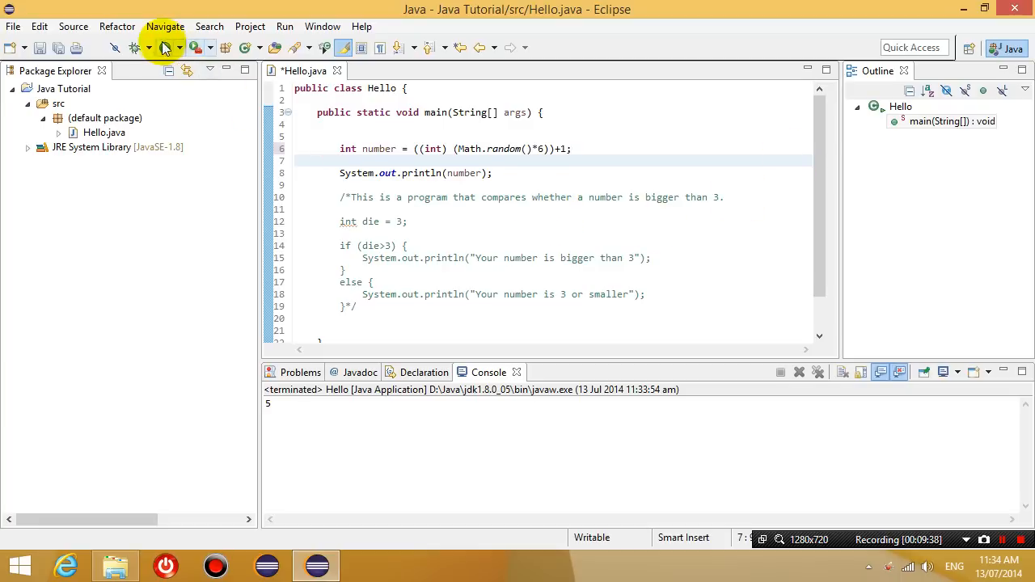
- Save the +1 version and run it five times, getting rolls like 4, 5 and 2
click(164, 48)
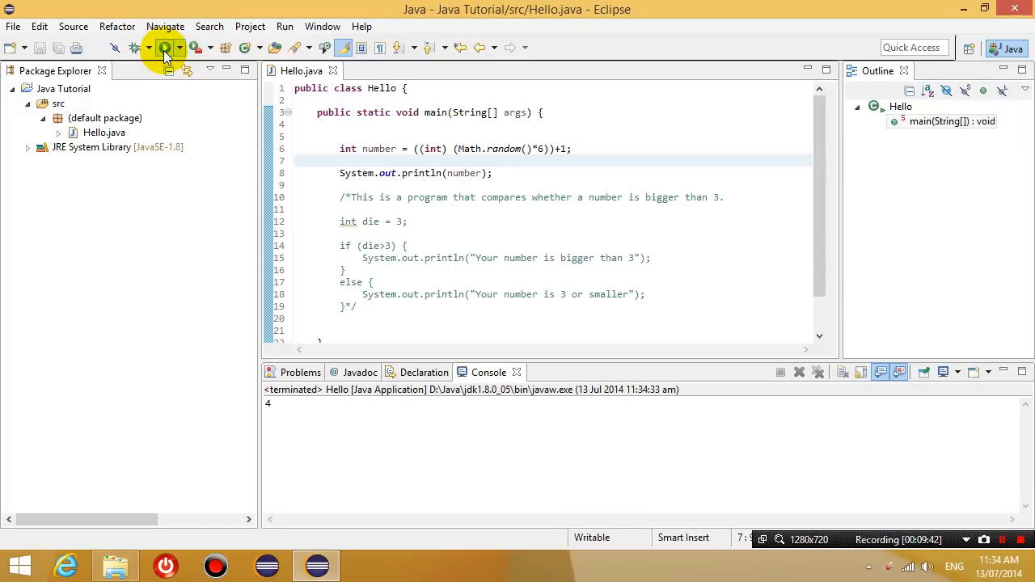
click(165, 48)
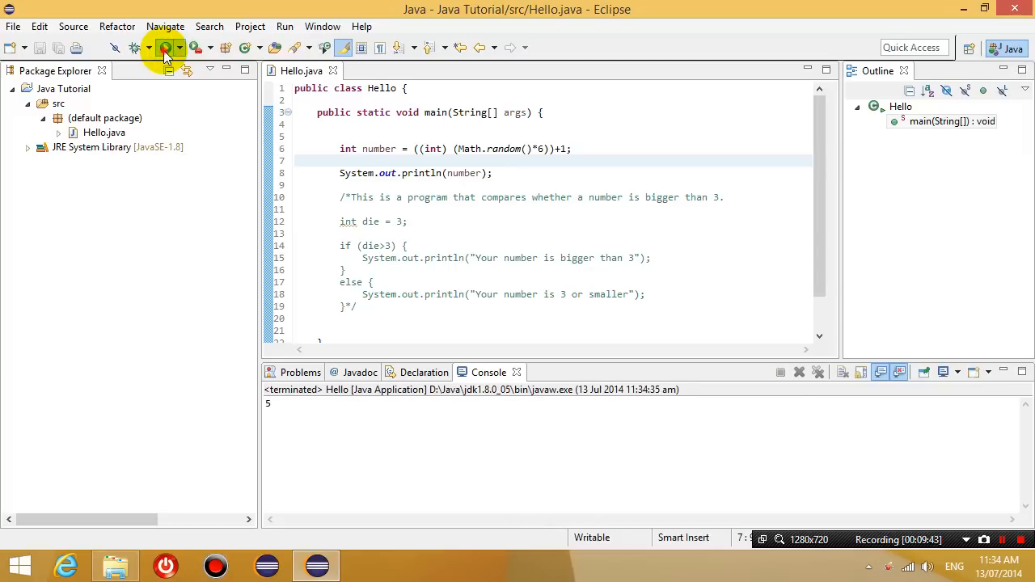
click(165, 46)
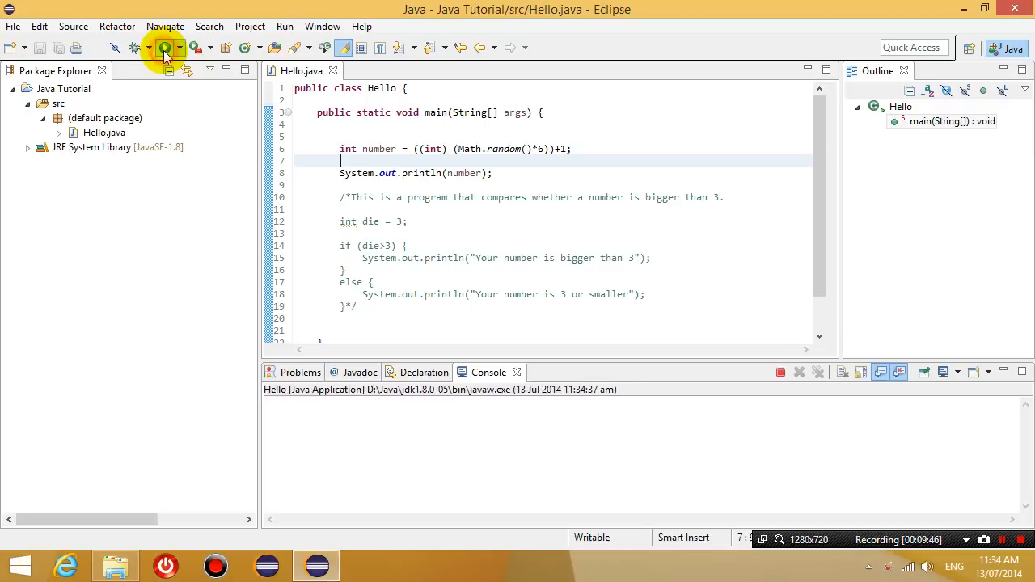
click(165, 47)
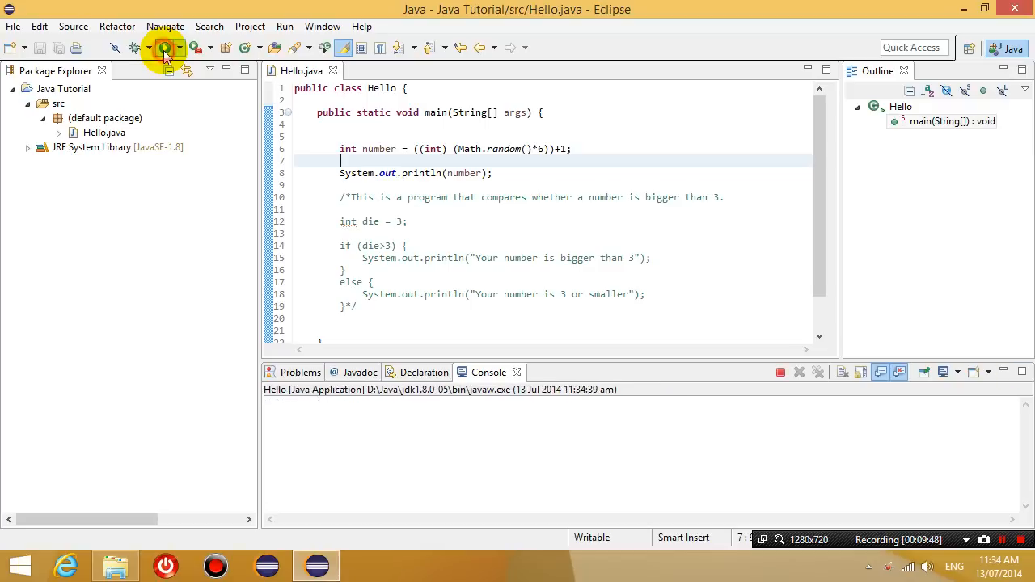
click(165, 47)
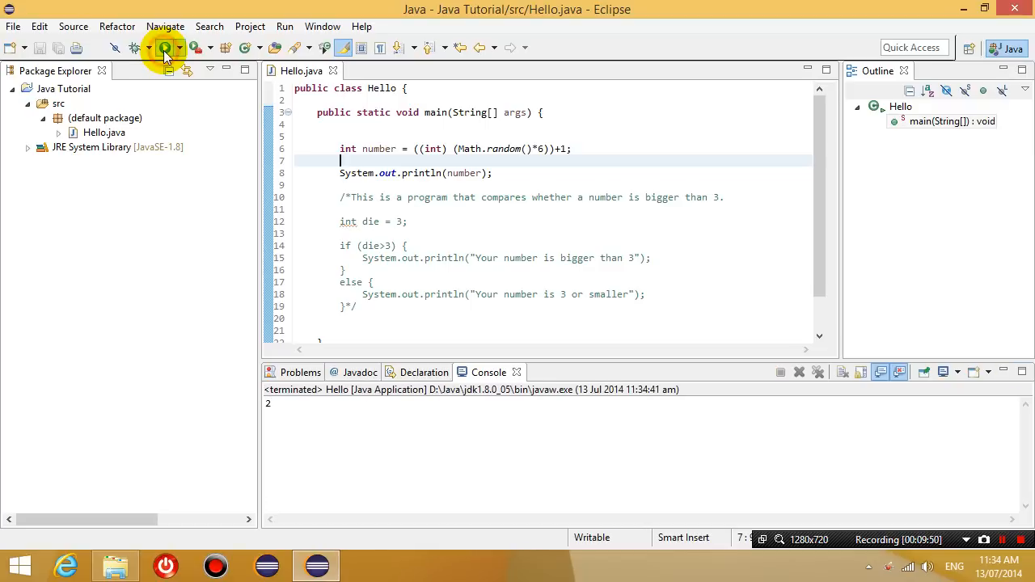